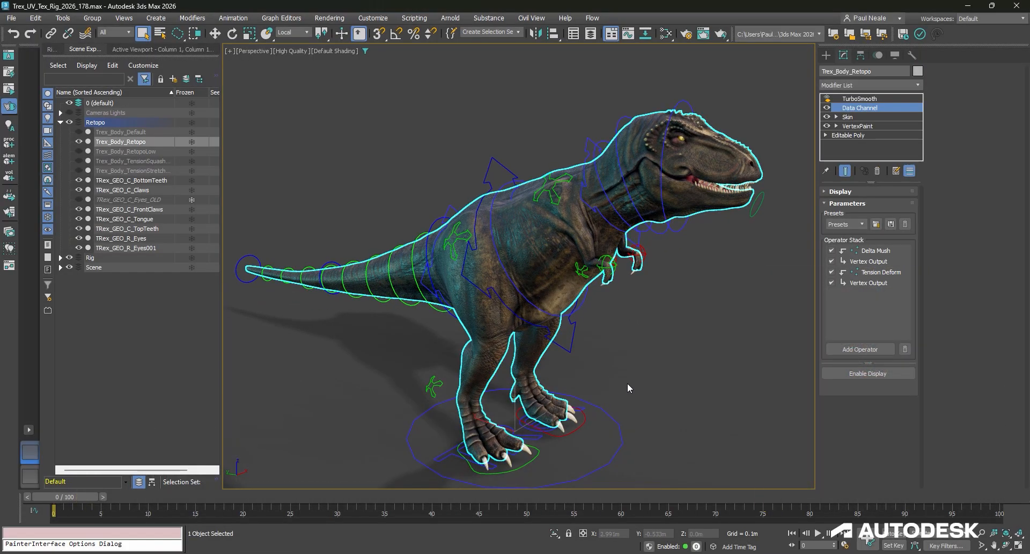
mouse_move(689, 438)
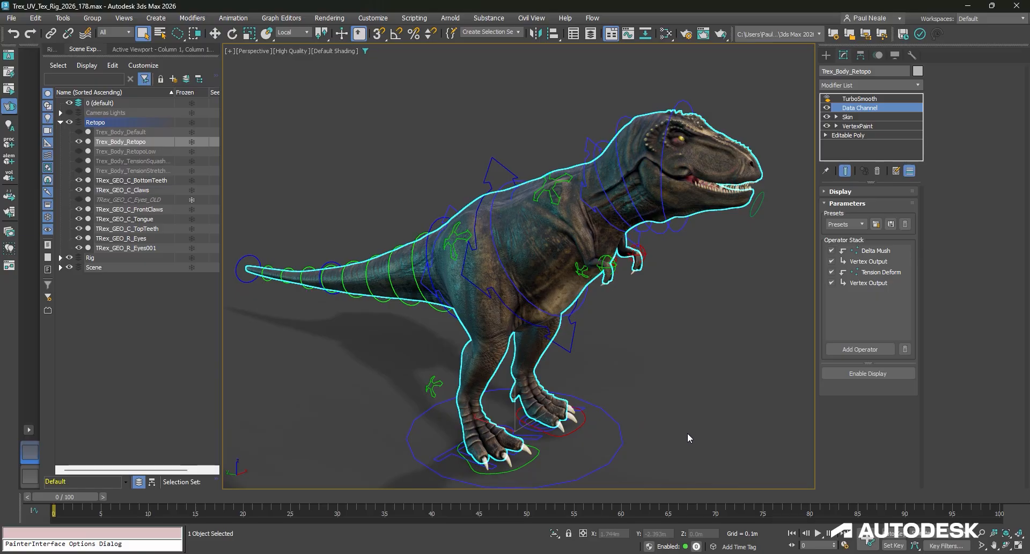
mouse_move(685, 450)
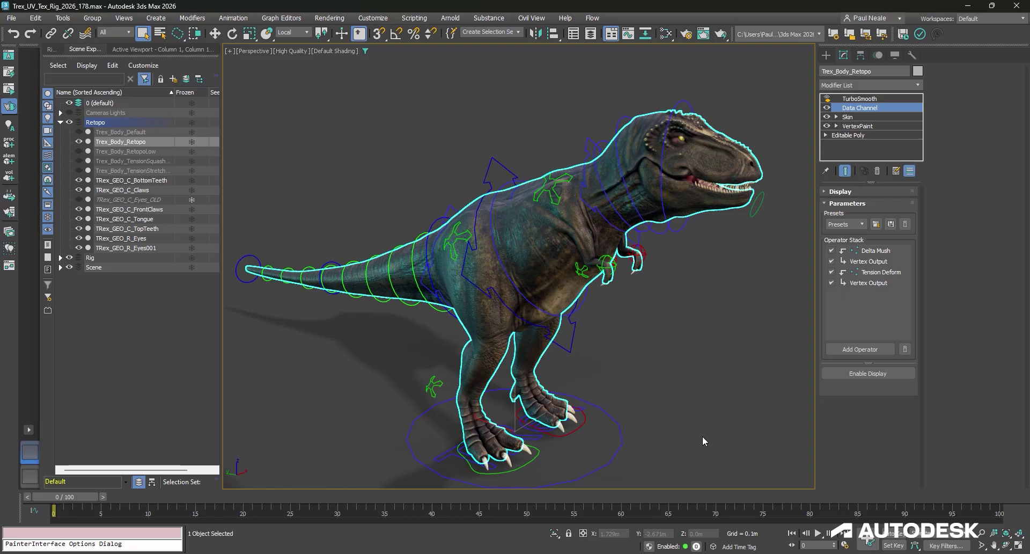
mouse_move(716, 368)
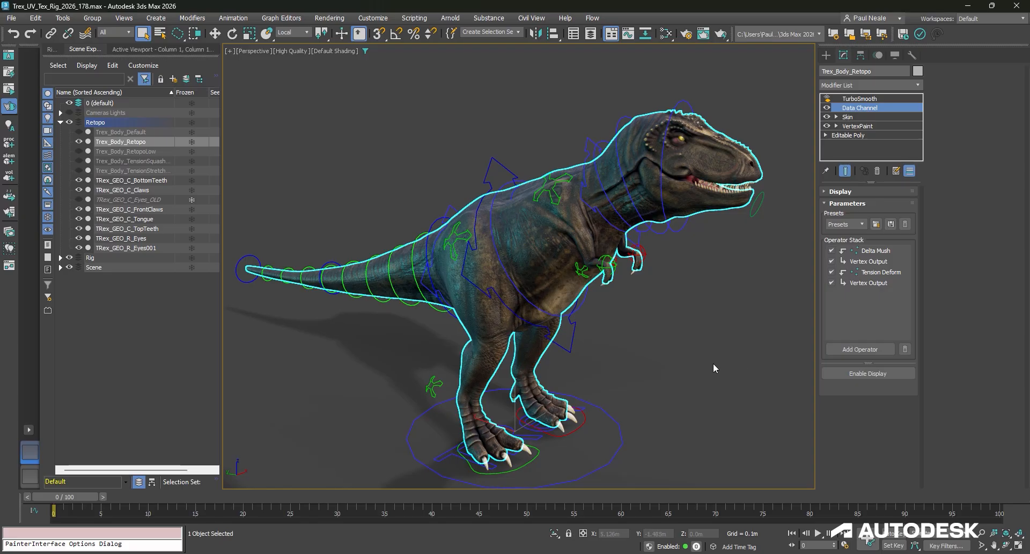
Step: Scrub the T-rex animation to frame 68 and view the crouching pose up close
drag(715, 368, 651, 377)
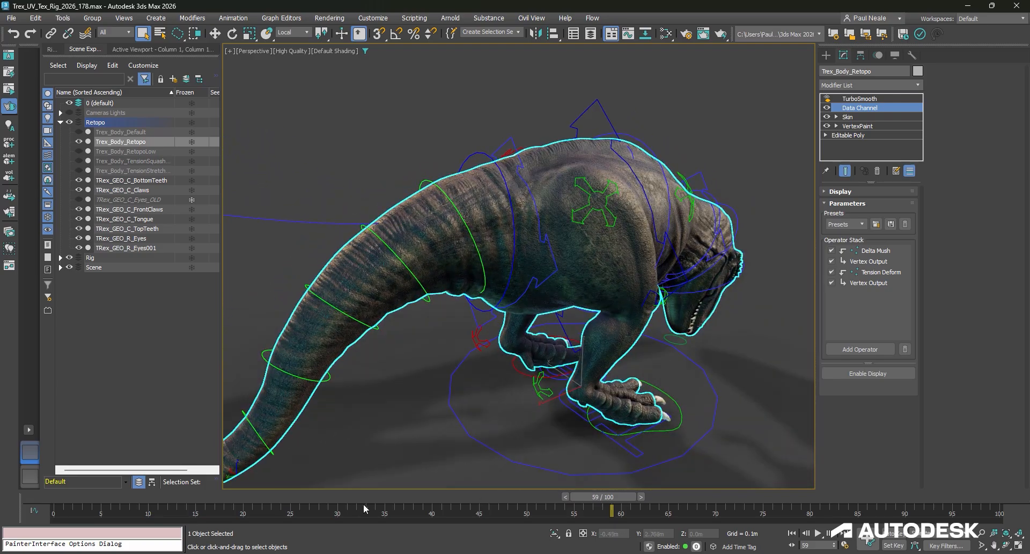
drag(615, 496, 690, 496)
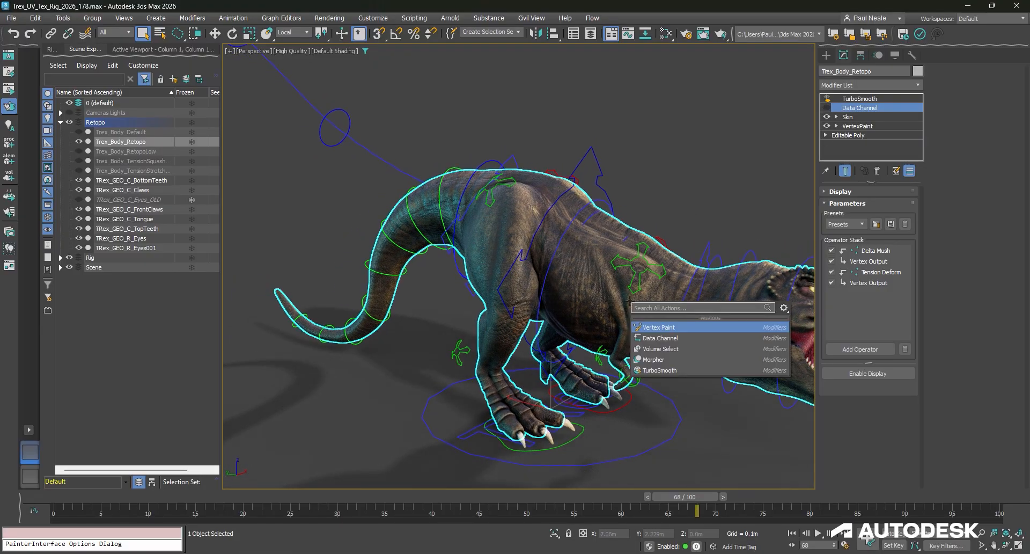
Step: Add a second Data Channel modifier to the T-rex body and browse its presets and operators
click(660, 337)
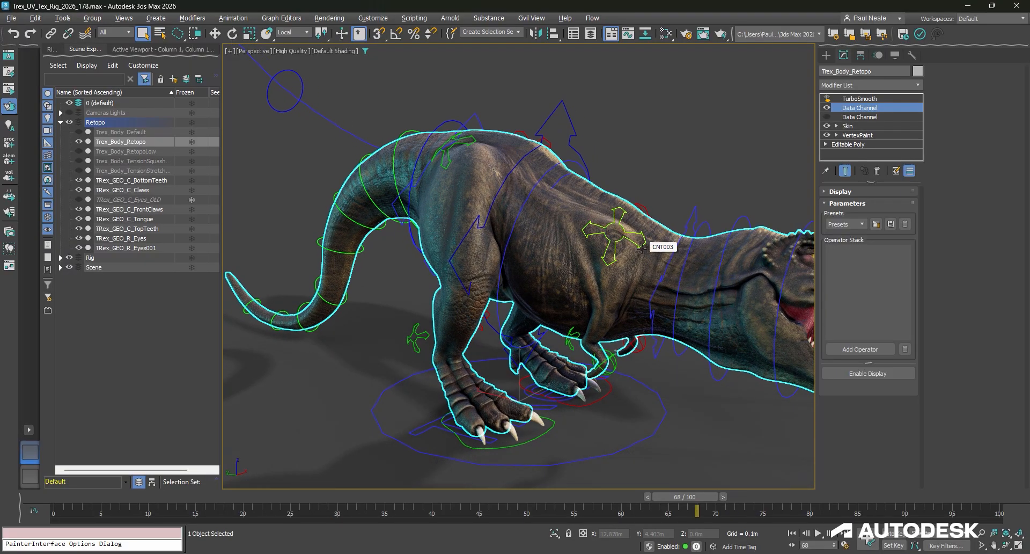
click(861, 223)
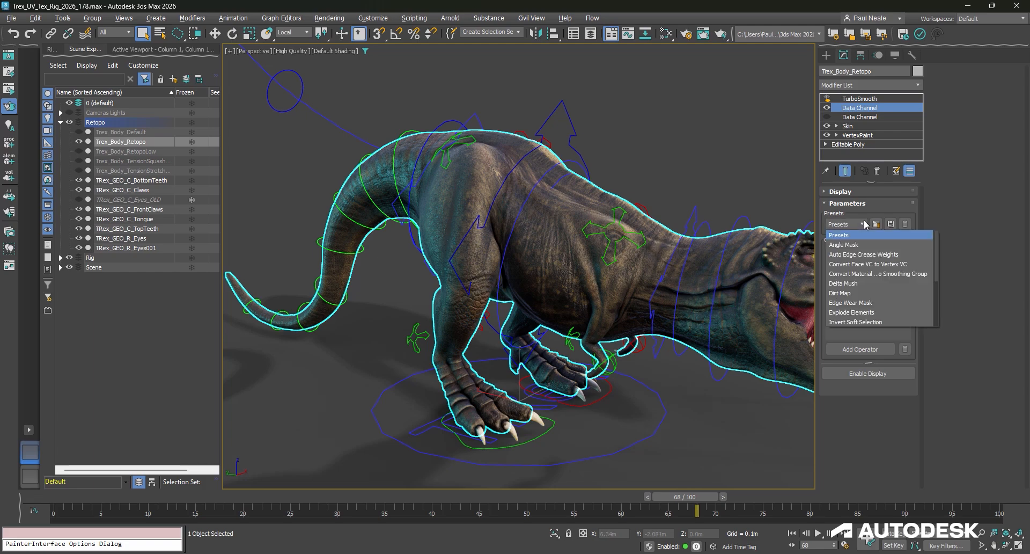
click(865, 224)
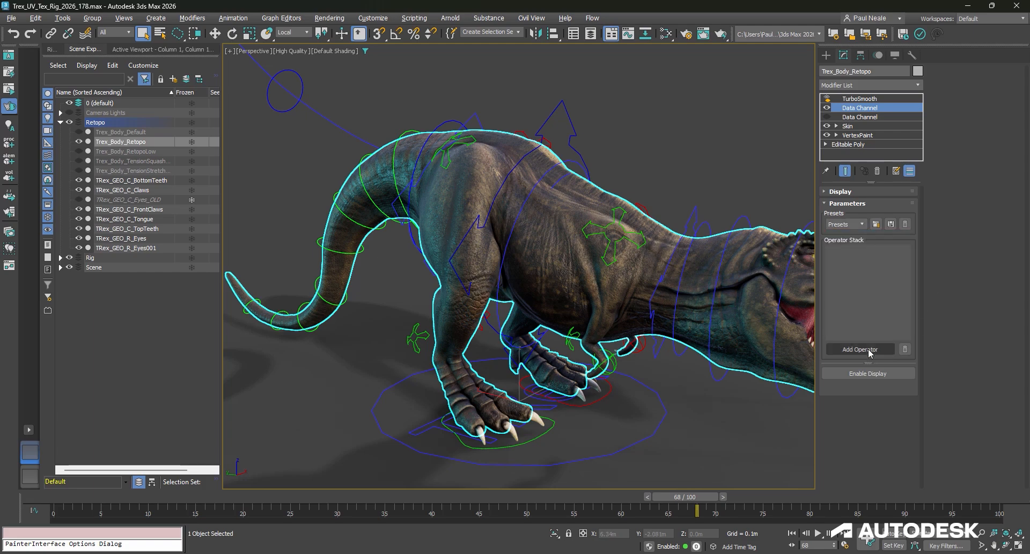
click(860, 349)
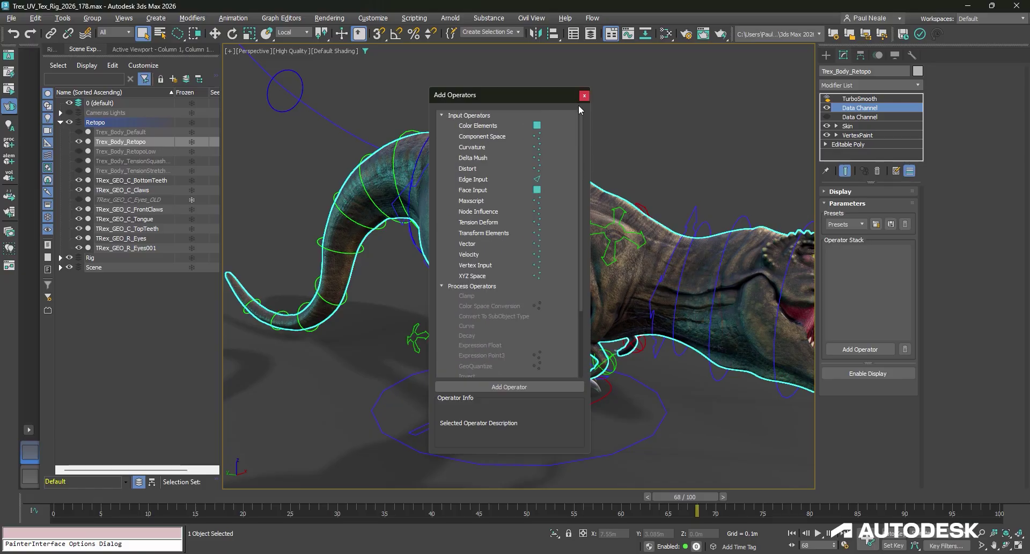
click(584, 95)
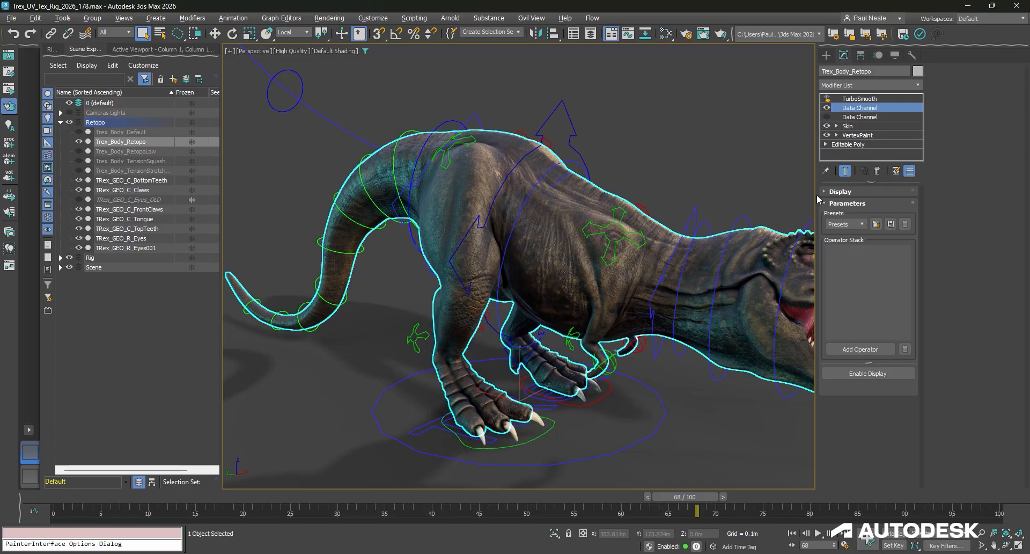
Step: Choose the Delta Mush preset and return the animation to frame 0
click(860, 224)
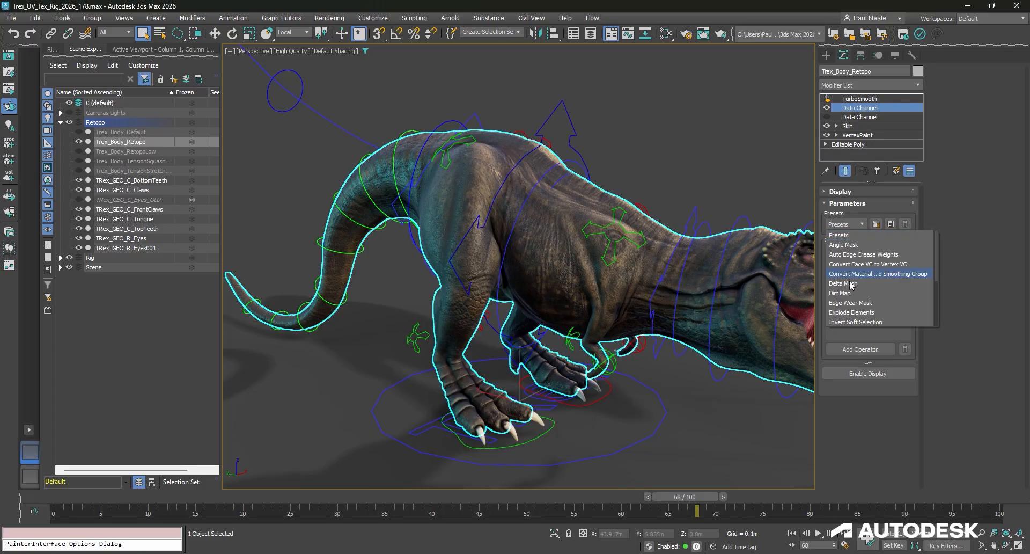
click(843, 283)
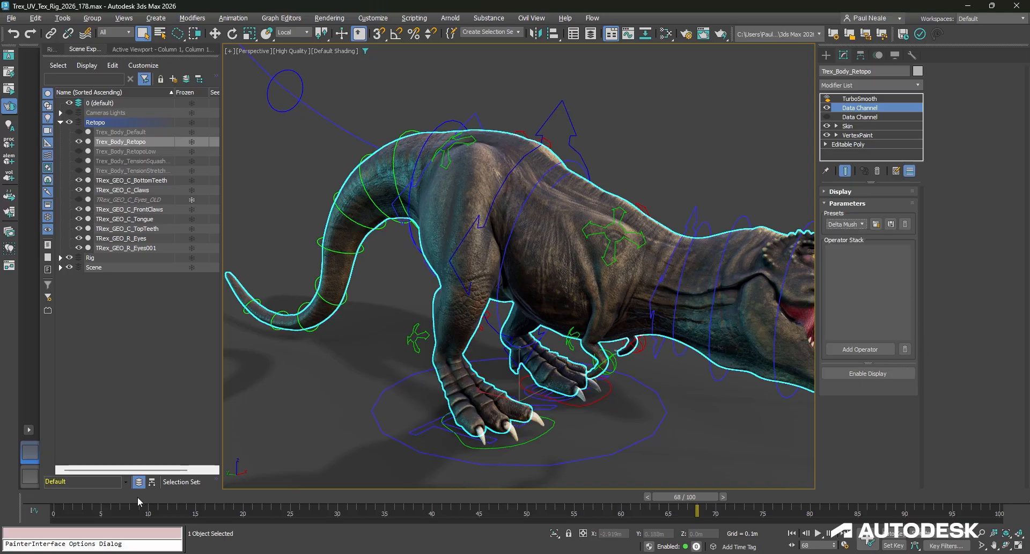
drag(697, 509, 34, 509)
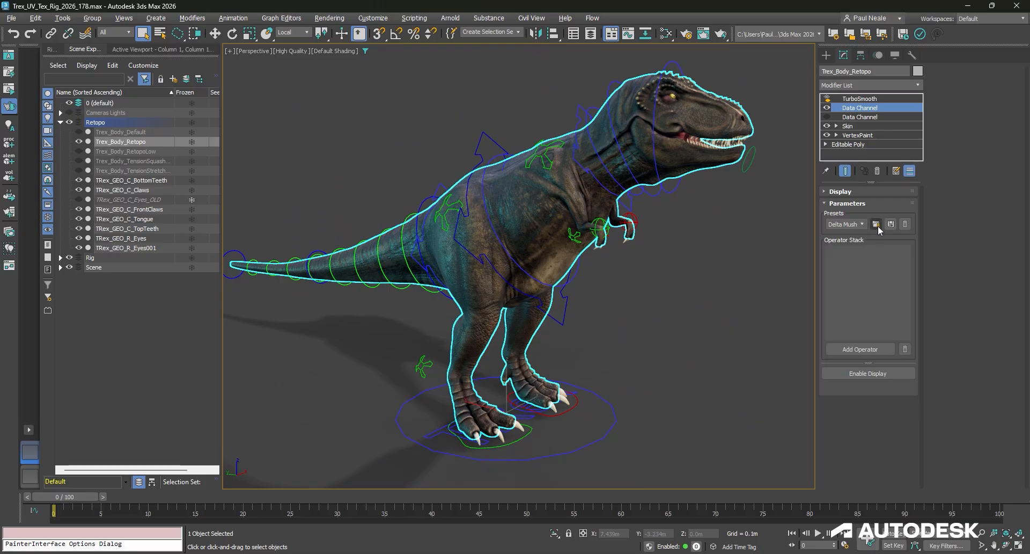
Step: Load the Delta Mush preset operators and turn off the mesh data display
click(876, 224)
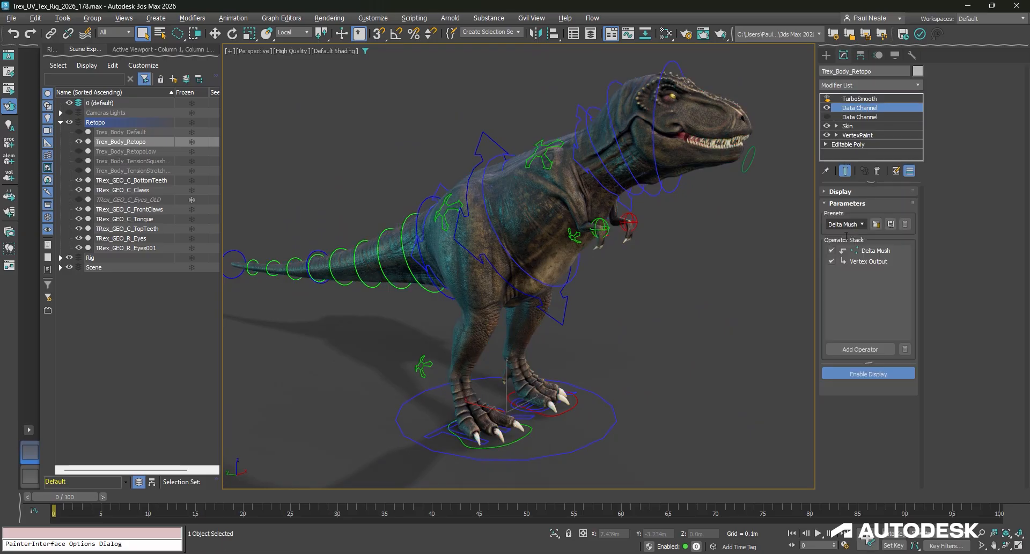
click(876, 250)
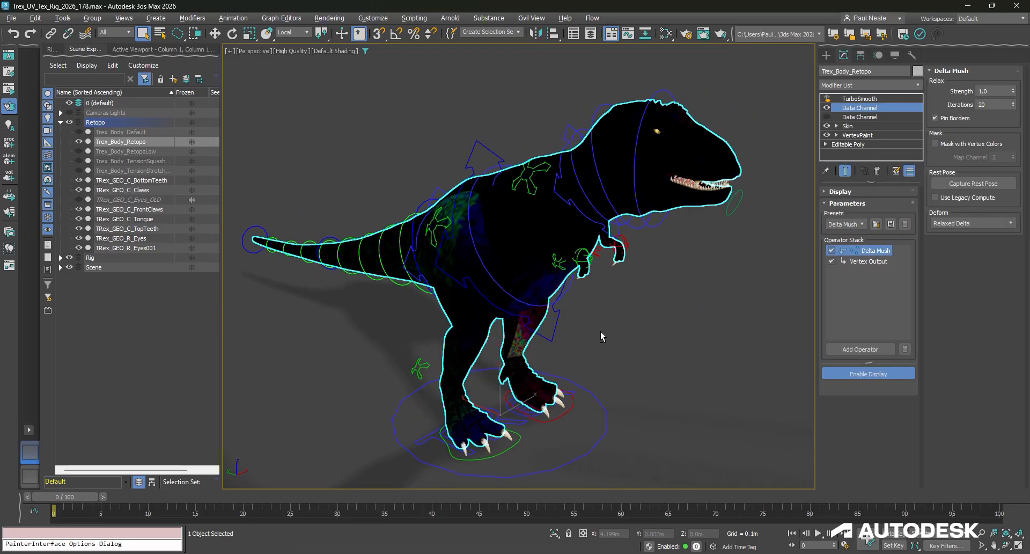
click(868, 373)
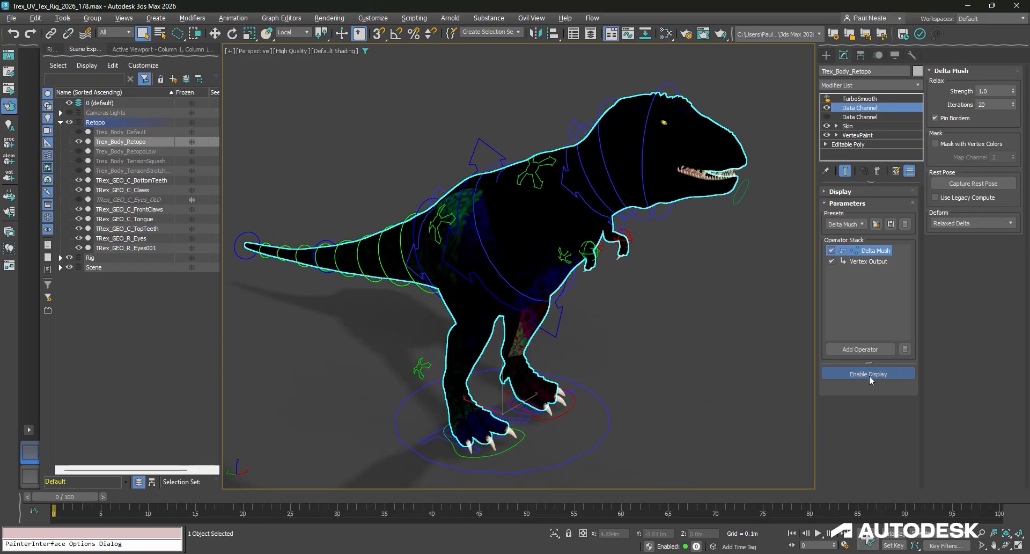
click(868, 374)
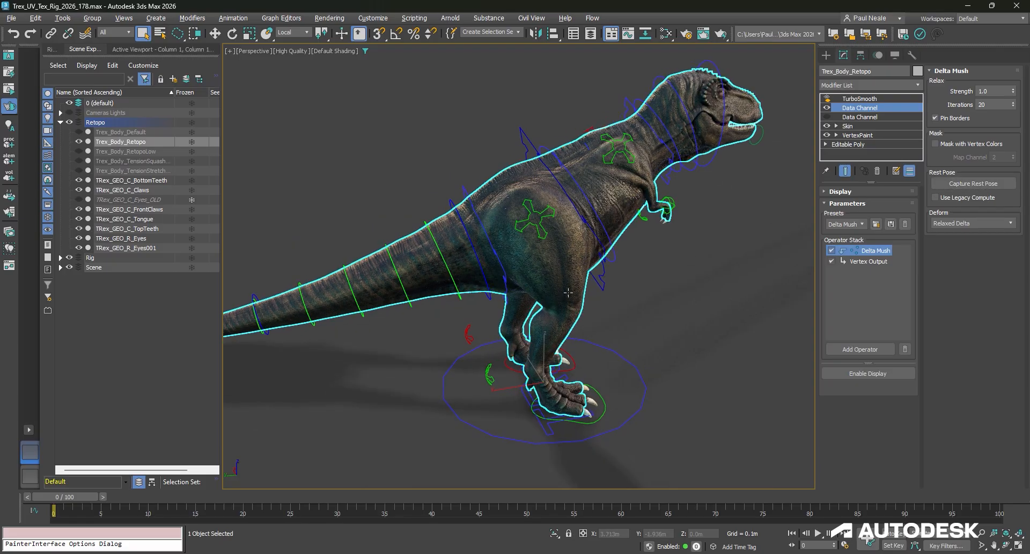
Step: Scrub the animation with Delta Mush applied and mask it by vertex colour channel 4
drag(53, 510, 271, 511)
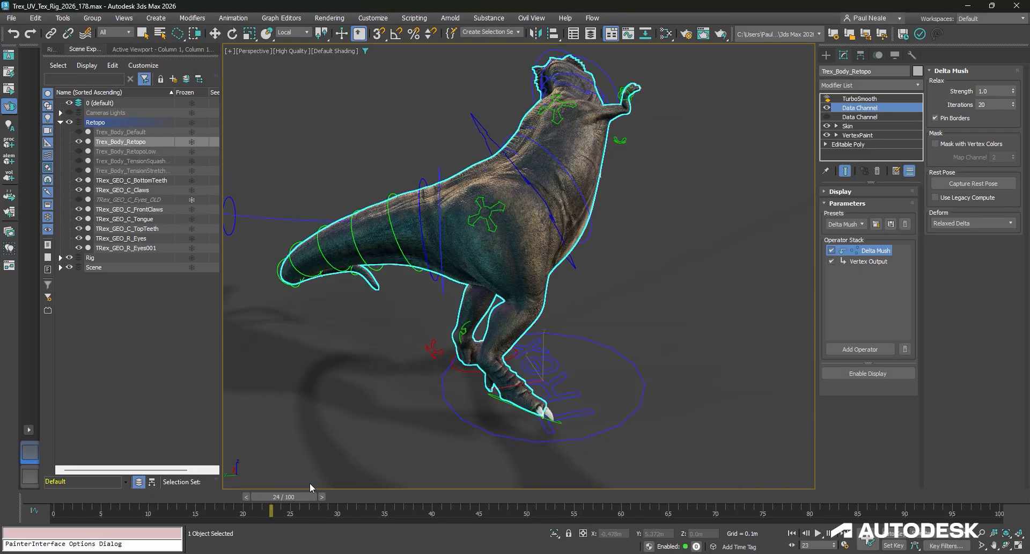
drag(270, 509, 657, 499)
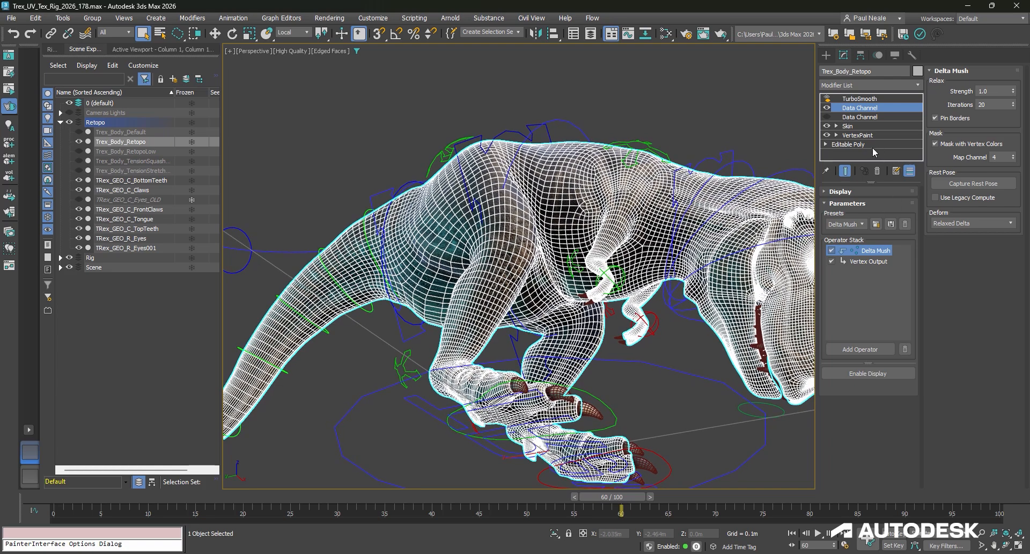
click(858, 135)
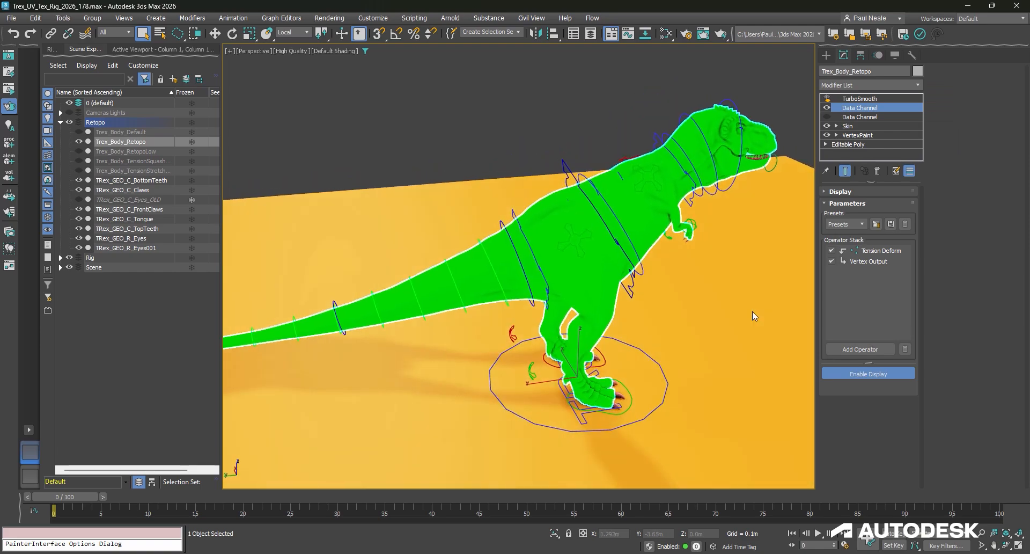
Step: Show the Tension Deform operator's squash and stretch settings on the tension-coloured T-rex
click(880, 251)
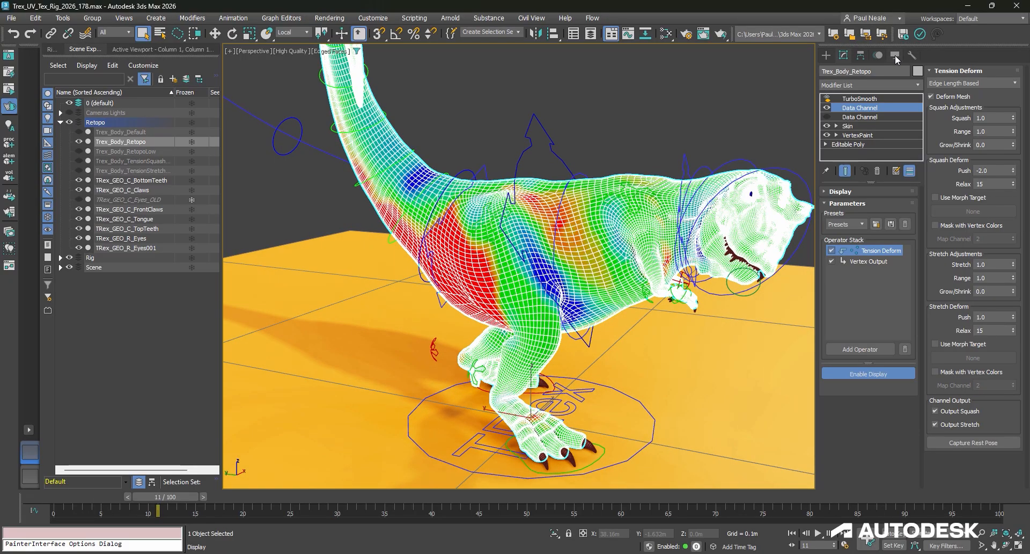
Step: Switch off the tension colour display and reopen the Tension Deform operator settings
click(868, 373)
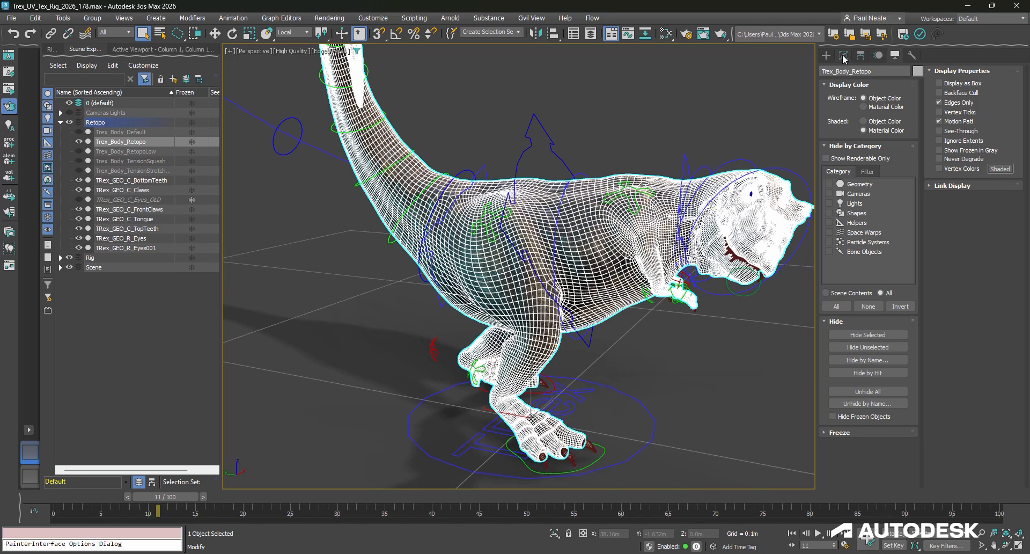
click(843, 56)
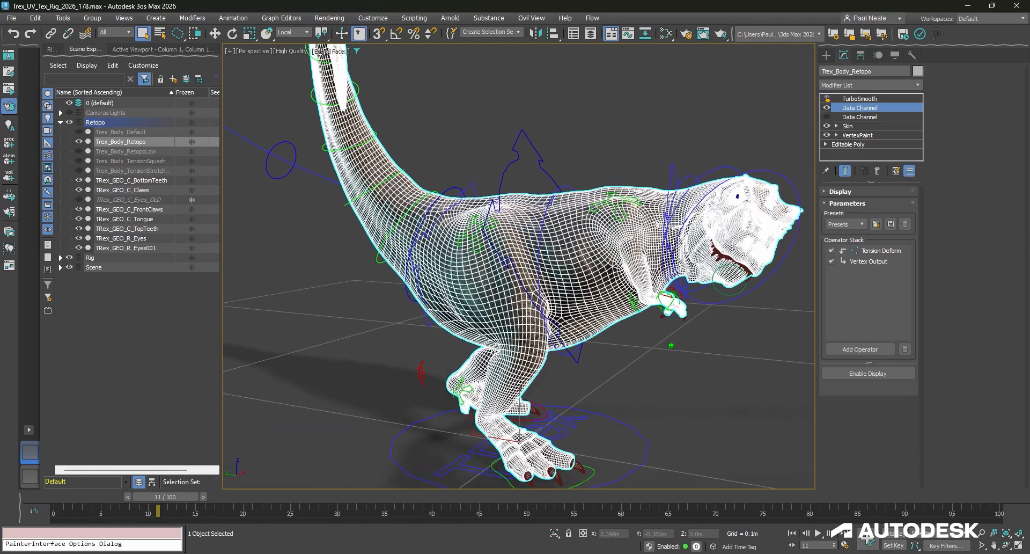
click(881, 250)
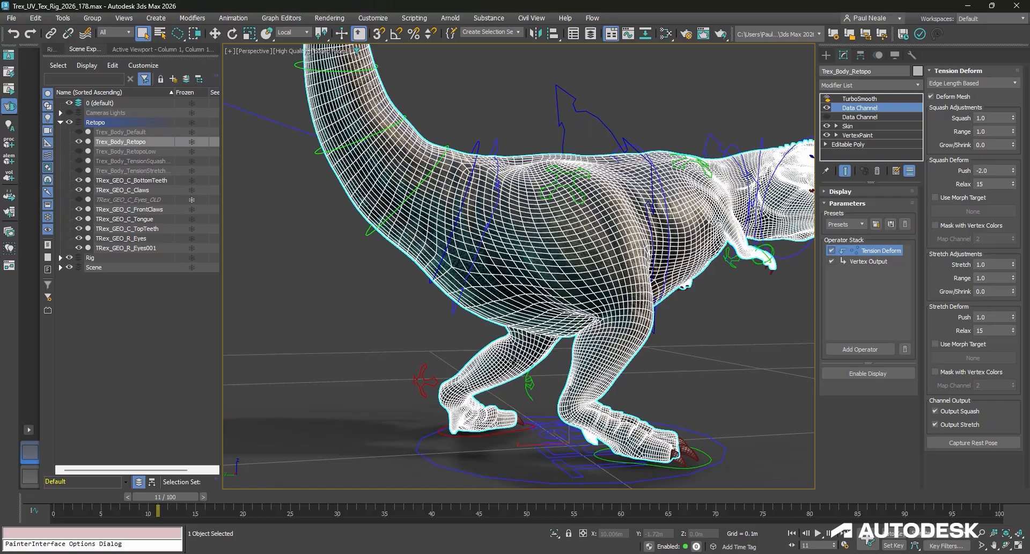
mouse_move(723, 345)
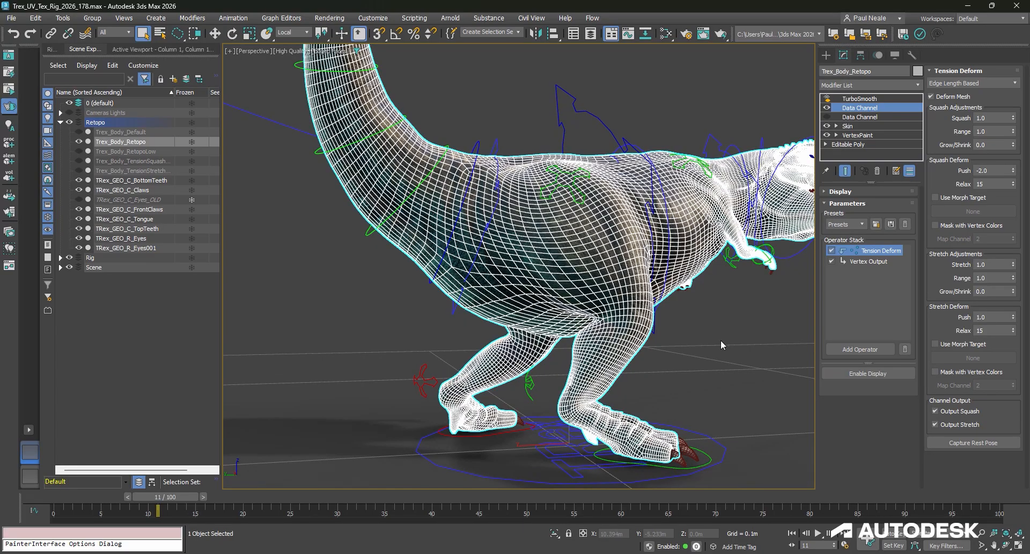
mouse_move(1014, 317)
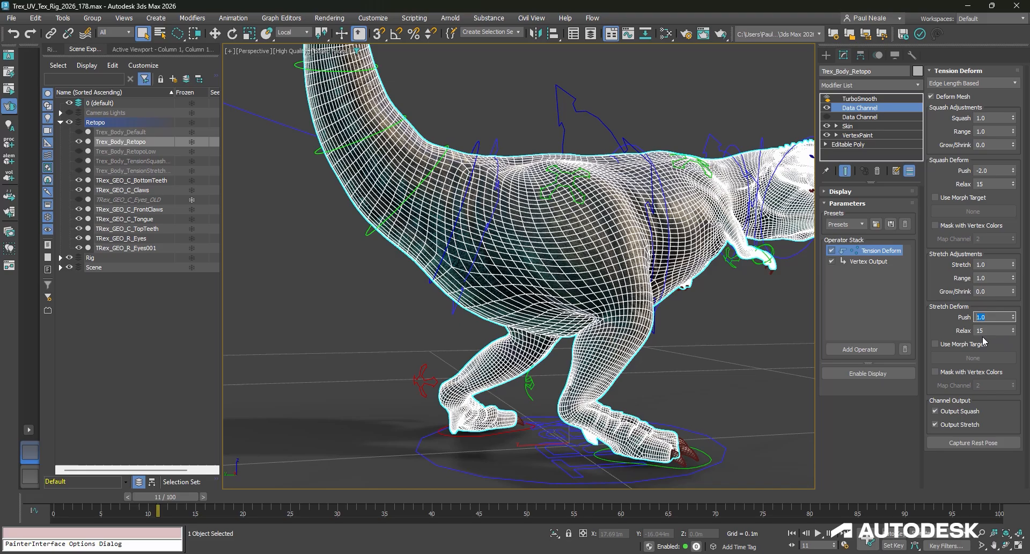
mouse_move(943, 348)
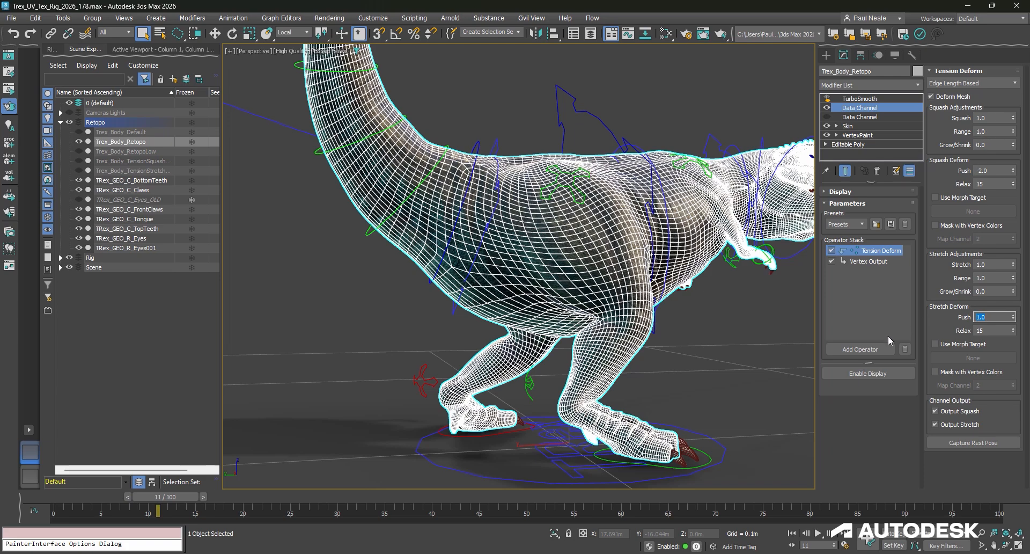
mouse_move(875, 331)
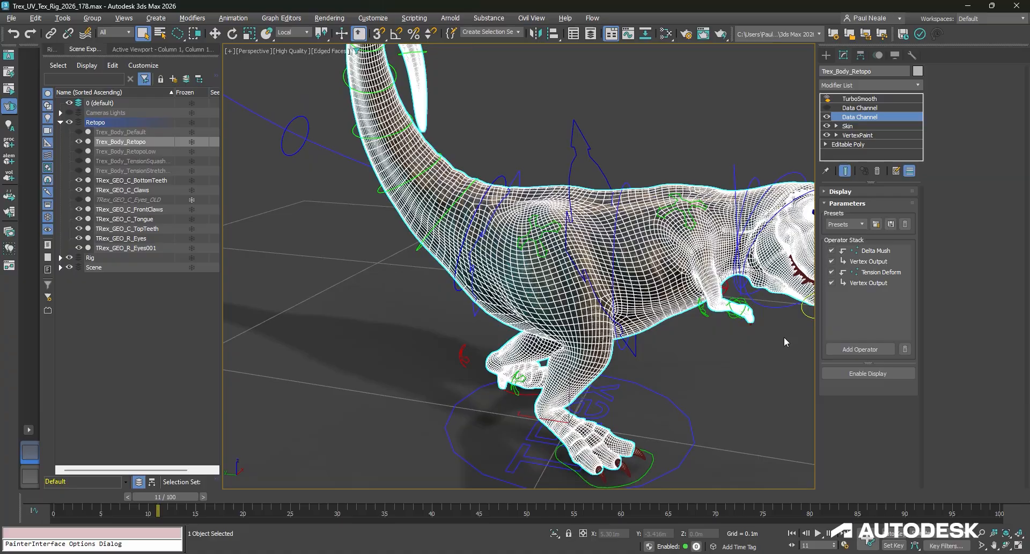
Step: Review the Delta Mush and Tension Deform operator settings in the Data Channel stack
click(876, 250)
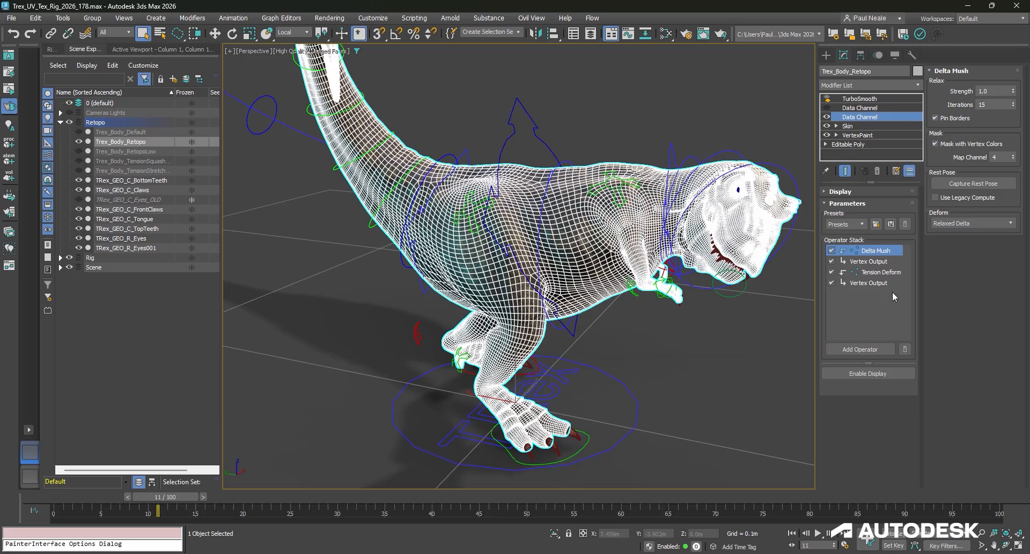
click(881, 271)
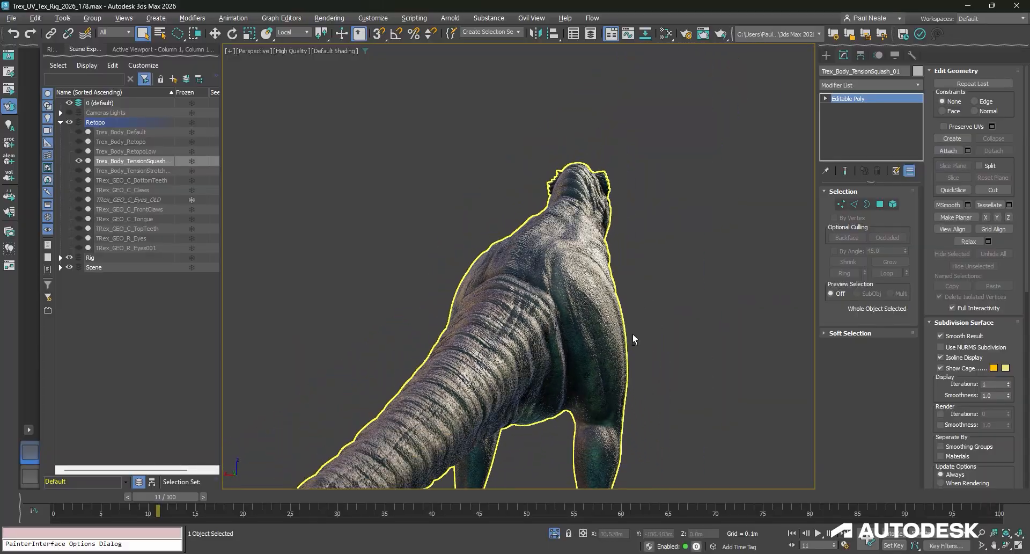
Step: Orbit around the T-rex and play the animation forward to frame 71
drag(634, 339, 615, 269)
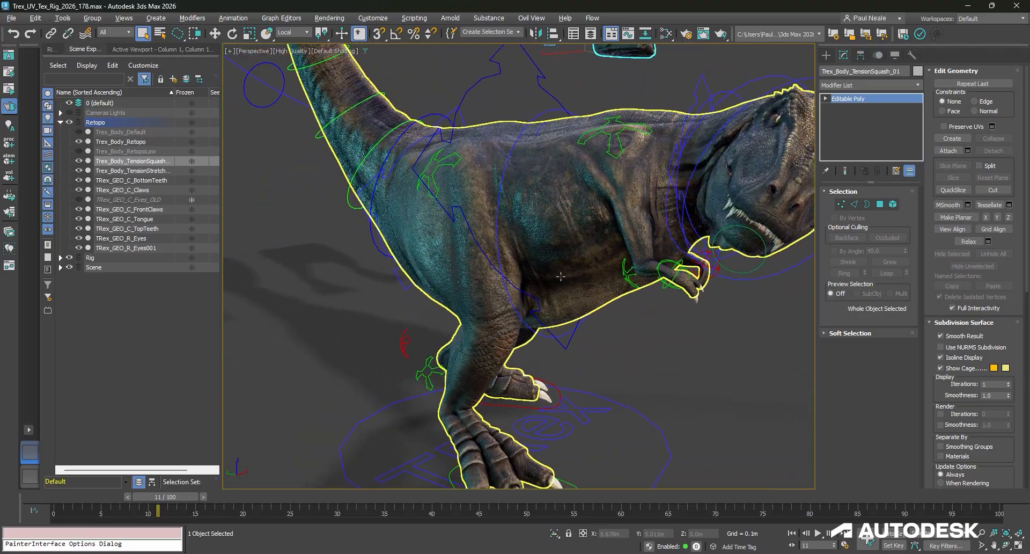
drag(158, 510, 480, 510)
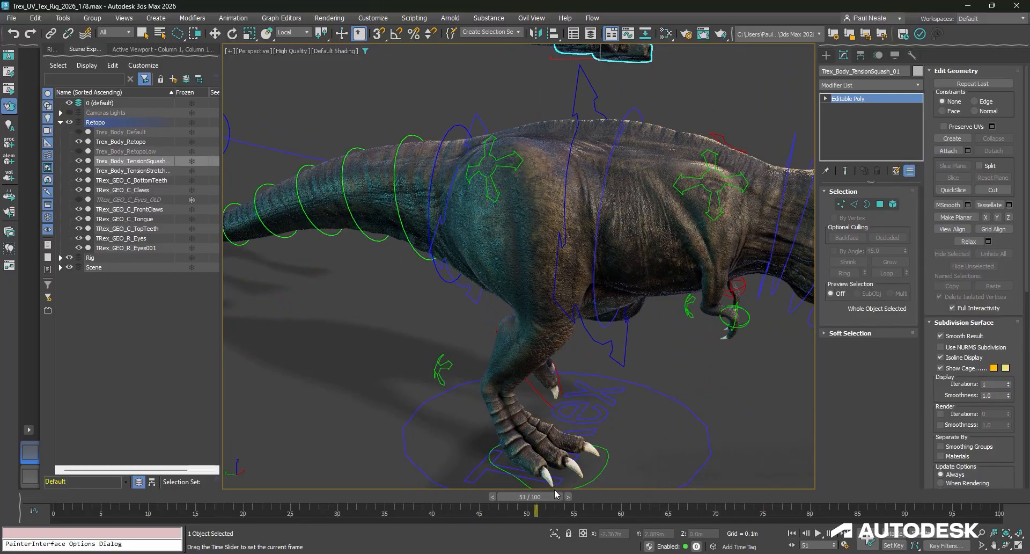
drag(537, 511, 726, 510)
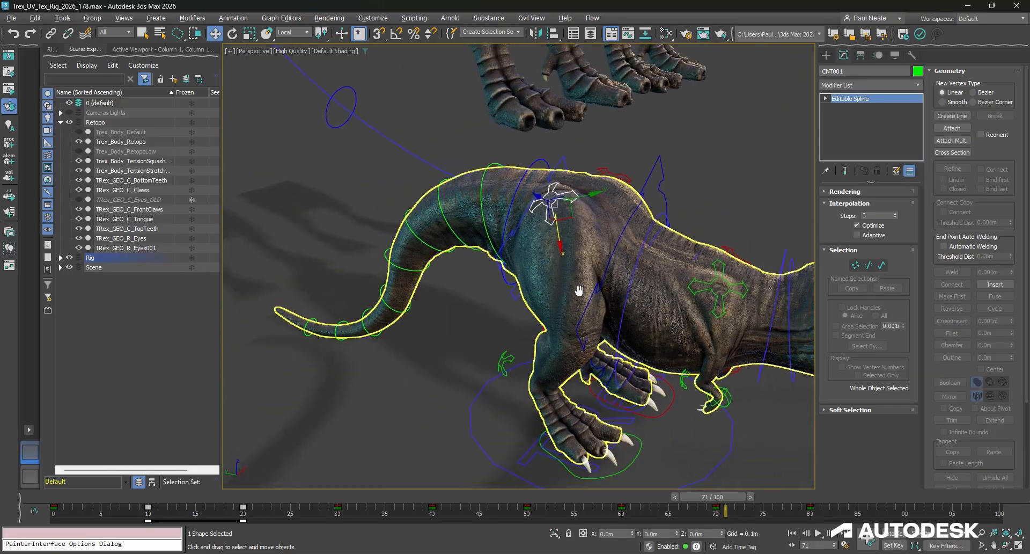
Step: Select the T-rex body, view Tension Deform's morph targets, and play to frame 70
click(120, 142)
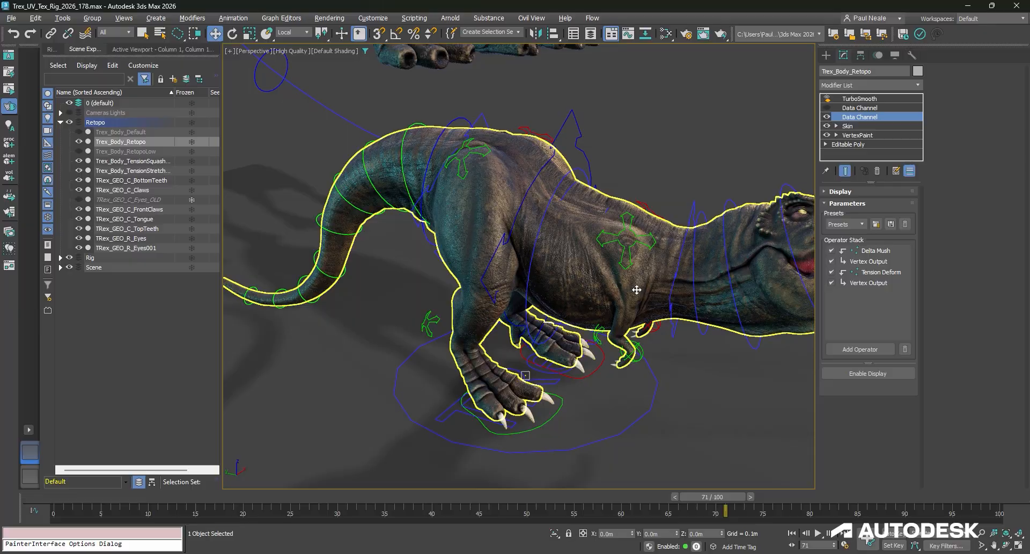
click(881, 271)
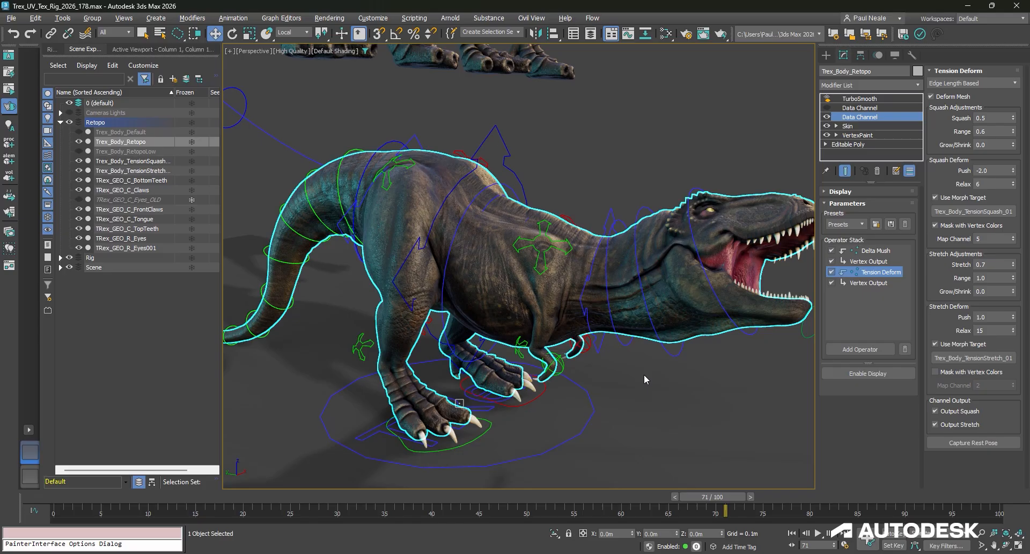
mouse_move(682, 408)
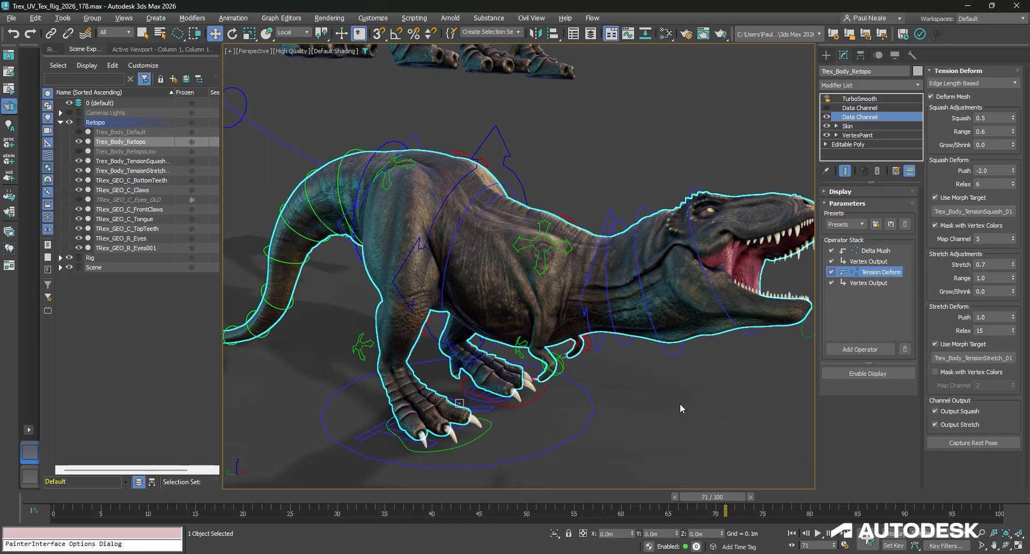
mouse_move(685, 410)
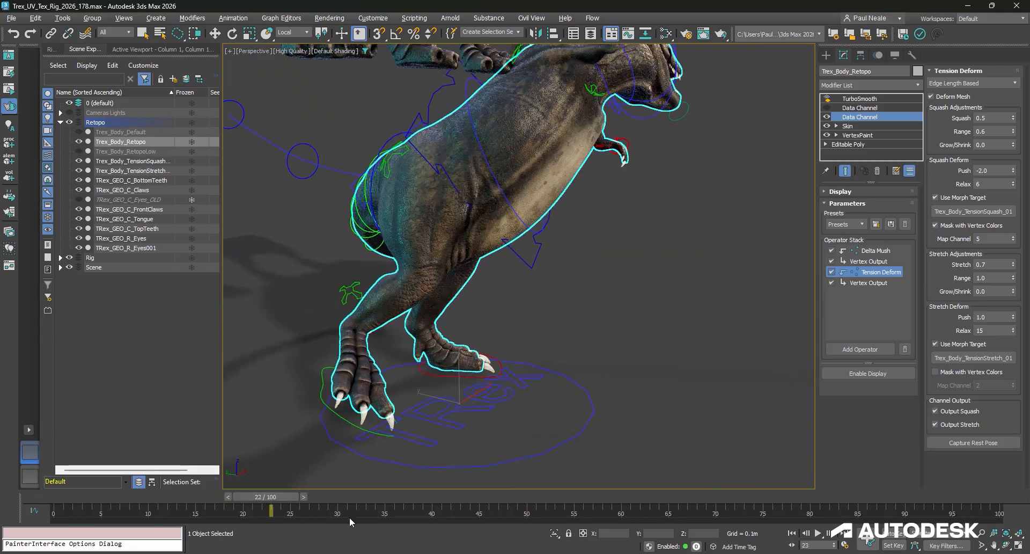
drag(271, 509, 716, 509)
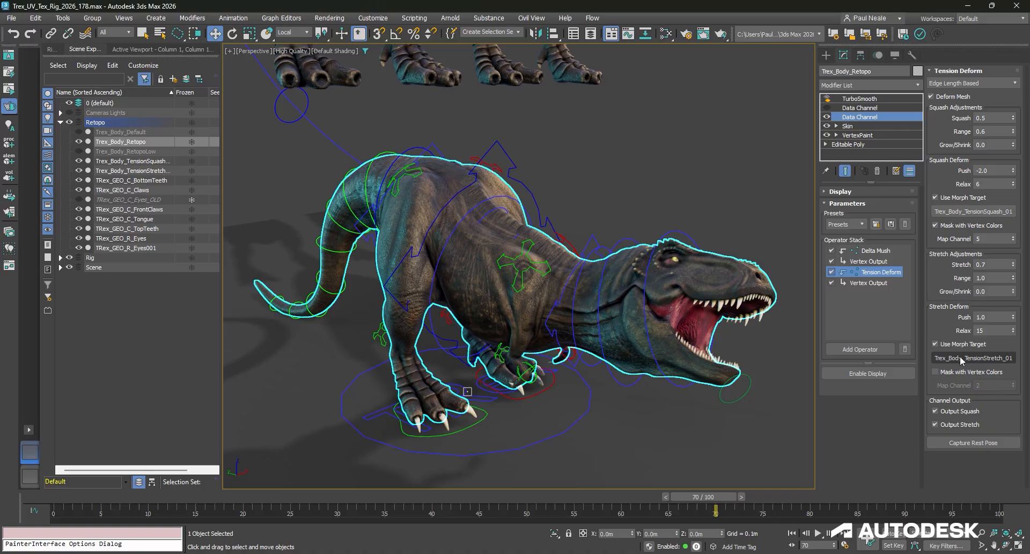
mouse_move(504, 319)
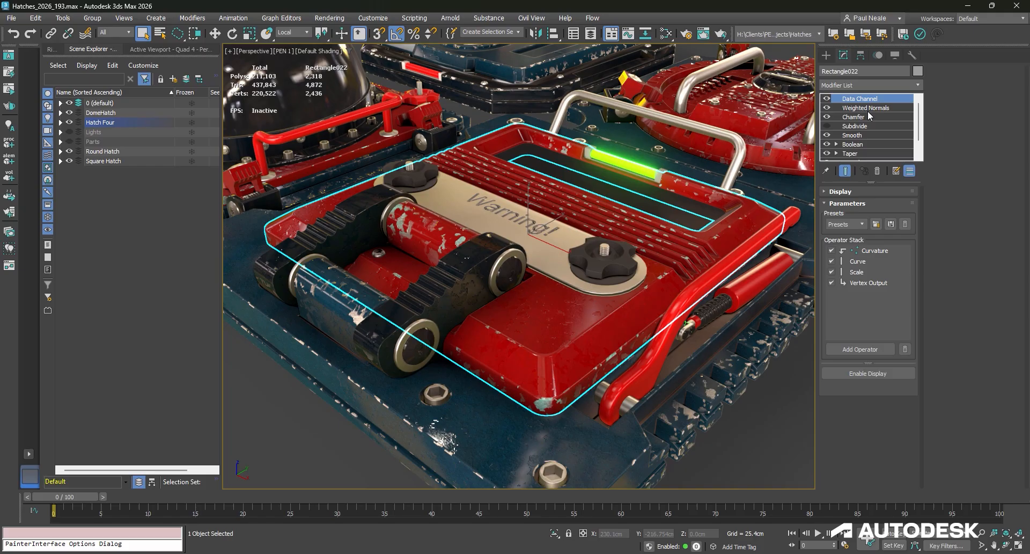
Step: Review the Curvature and Scale operators and the Vertex Output writing to map channel 2
click(875, 251)
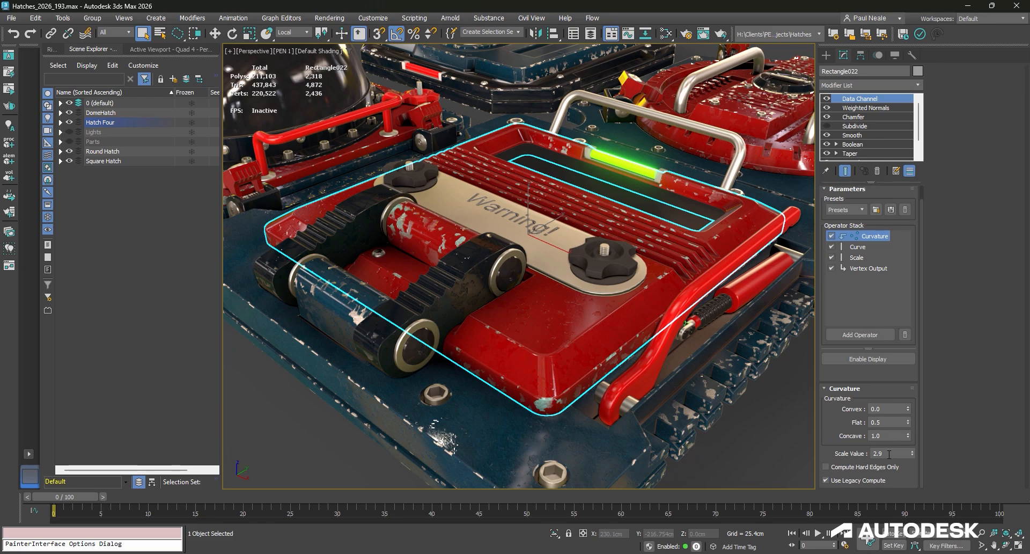
click(858, 261)
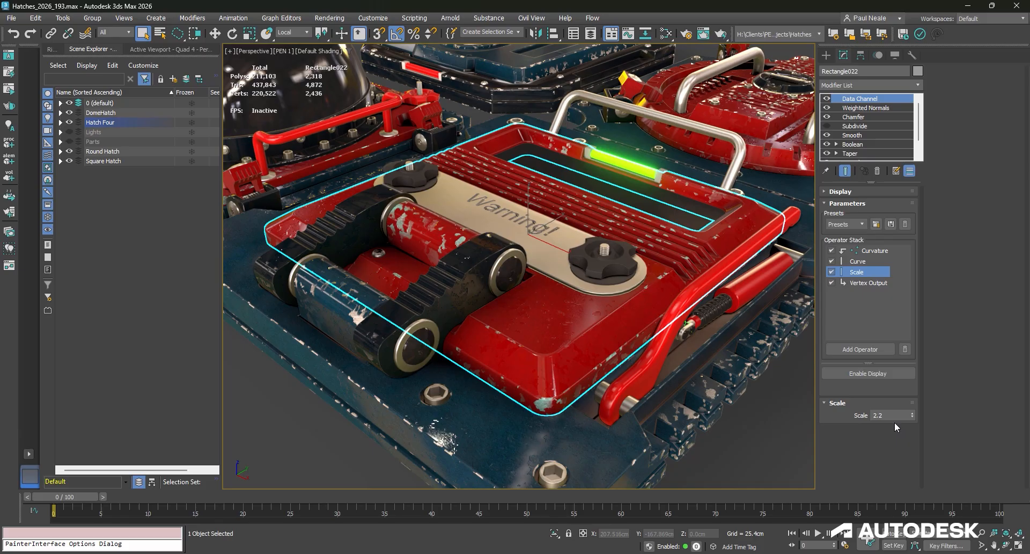
click(868, 283)
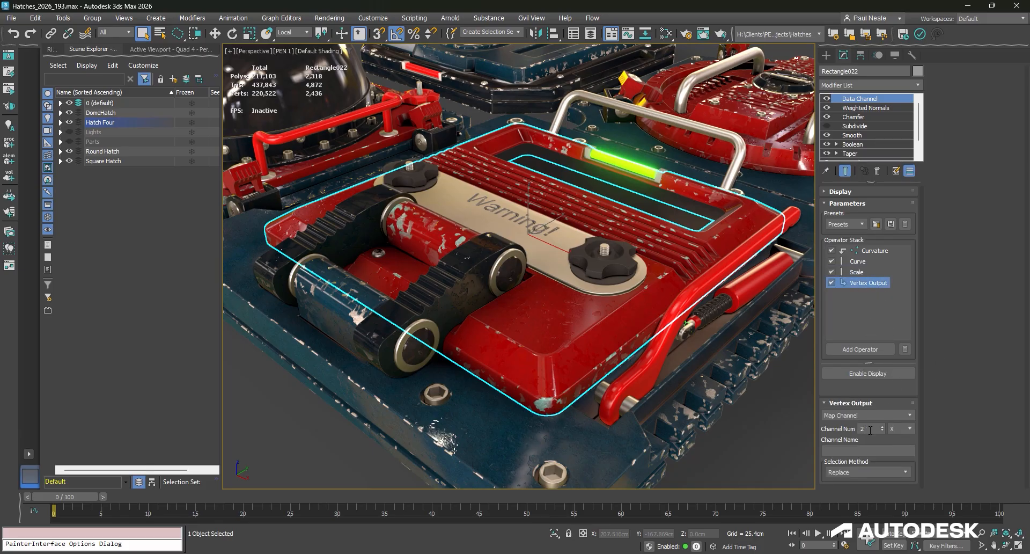
mouse_move(892, 437)
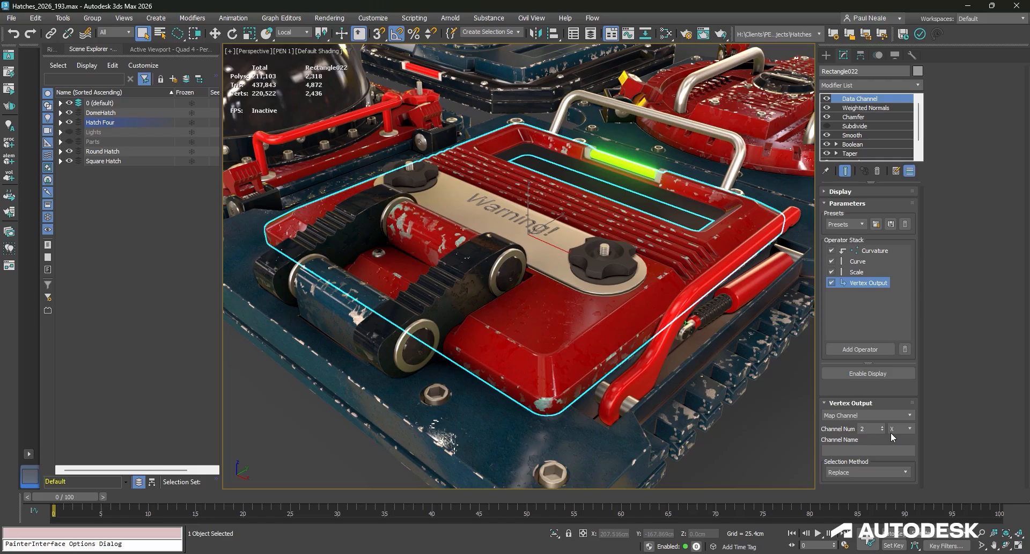
mouse_move(732, 438)
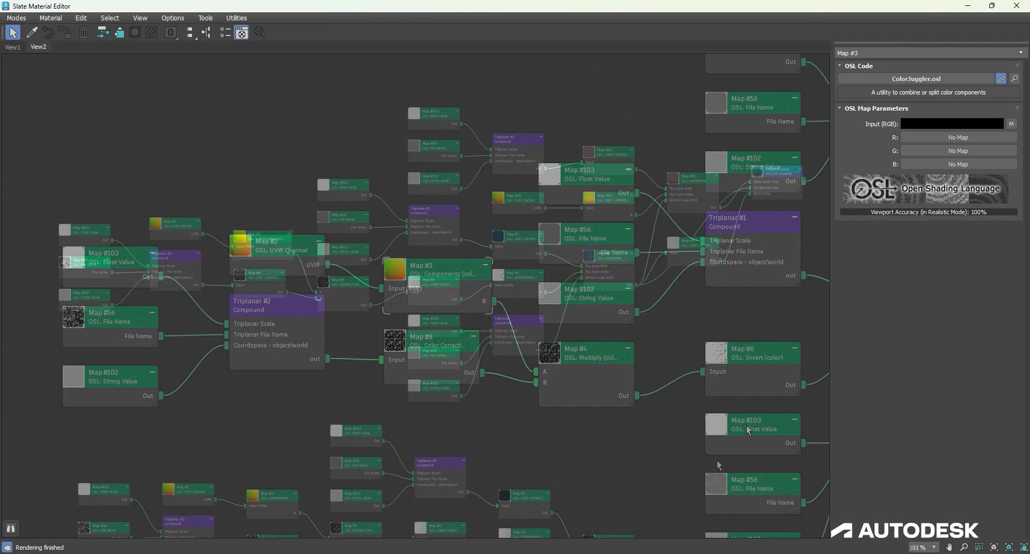
Step: Zoom the Slate node view, inspect the channel 2 Color Correction node, and close the editor
scroll(down, 3)
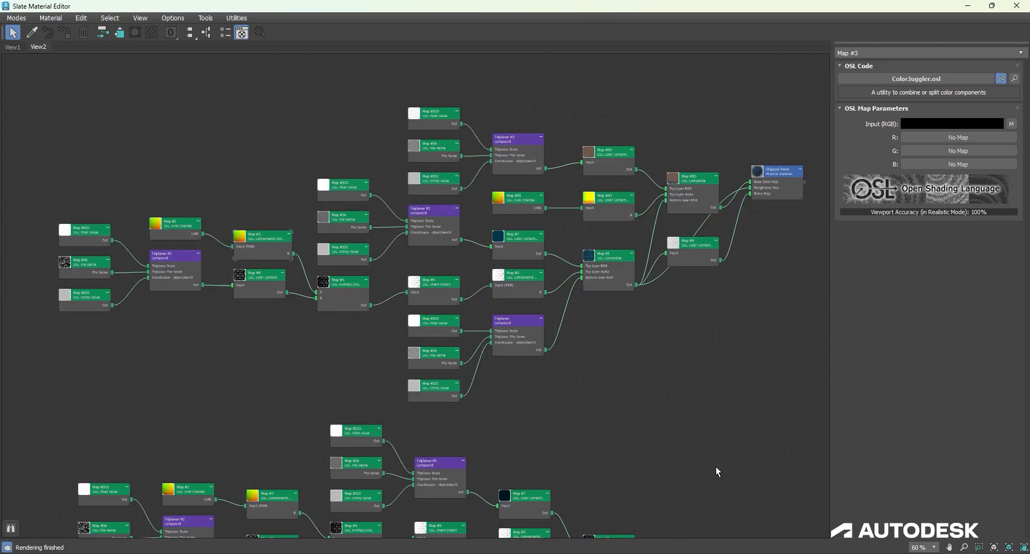
mouse_move(578, 405)
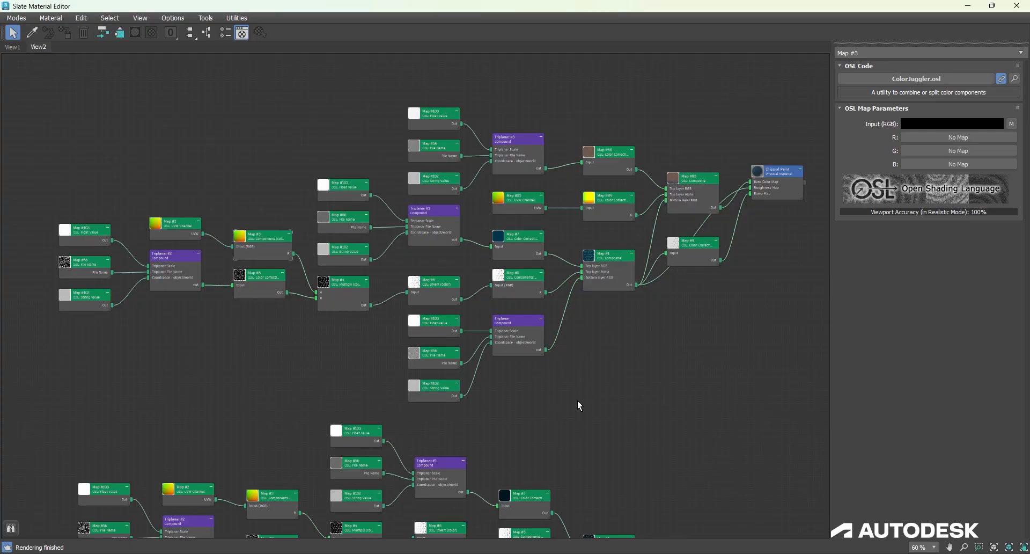
mouse_move(575, 409)
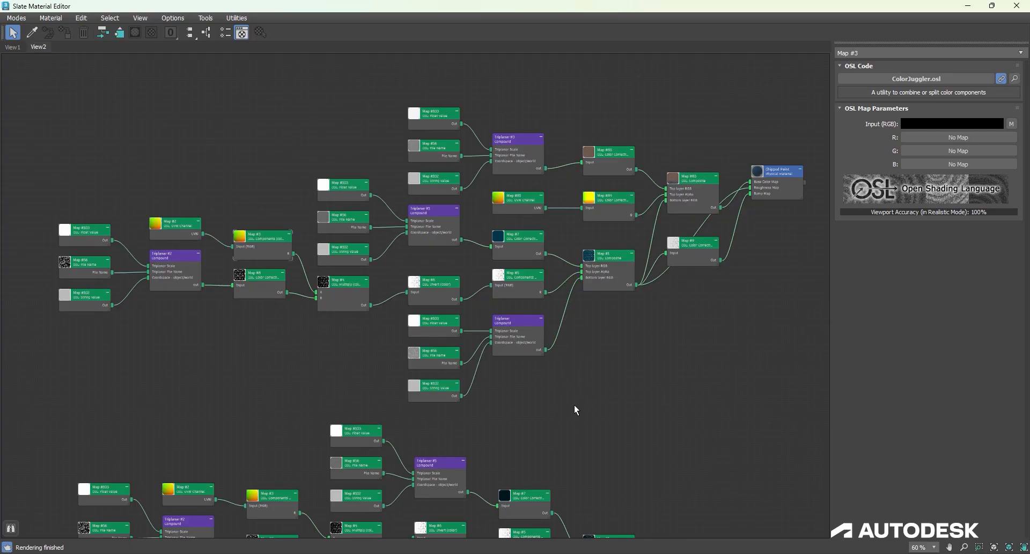
mouse_move(576, 409)
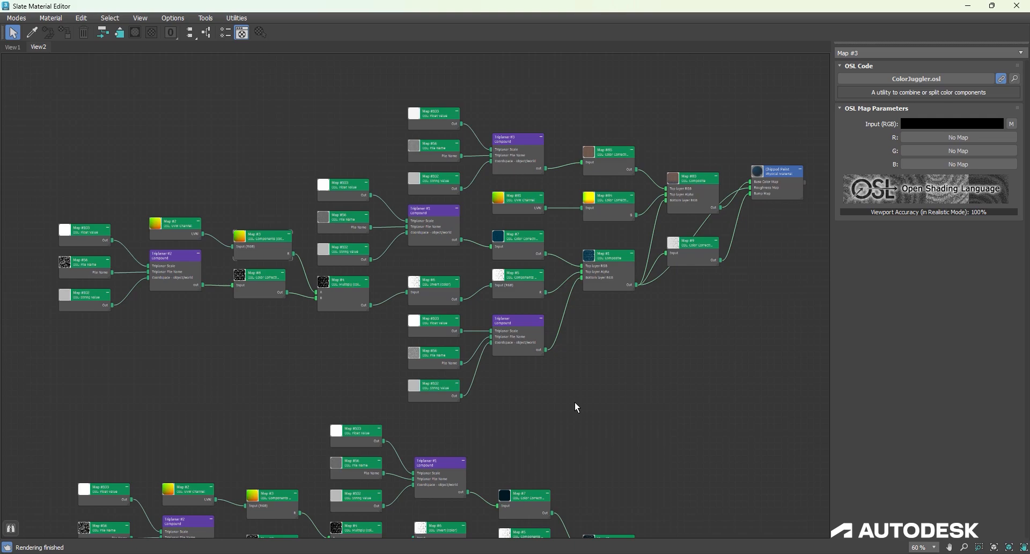
mouse_move(573, 400)
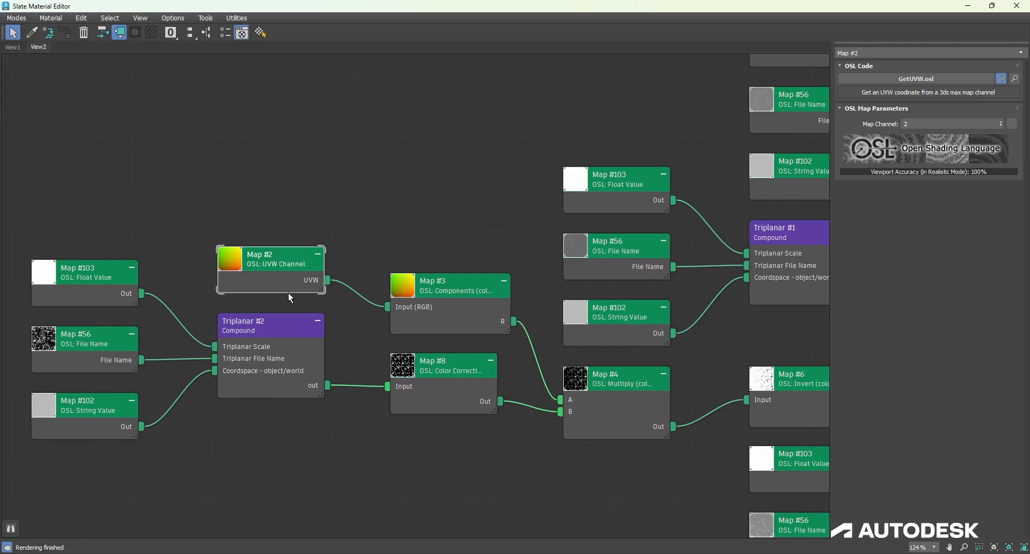
mouse_move(700, 337)
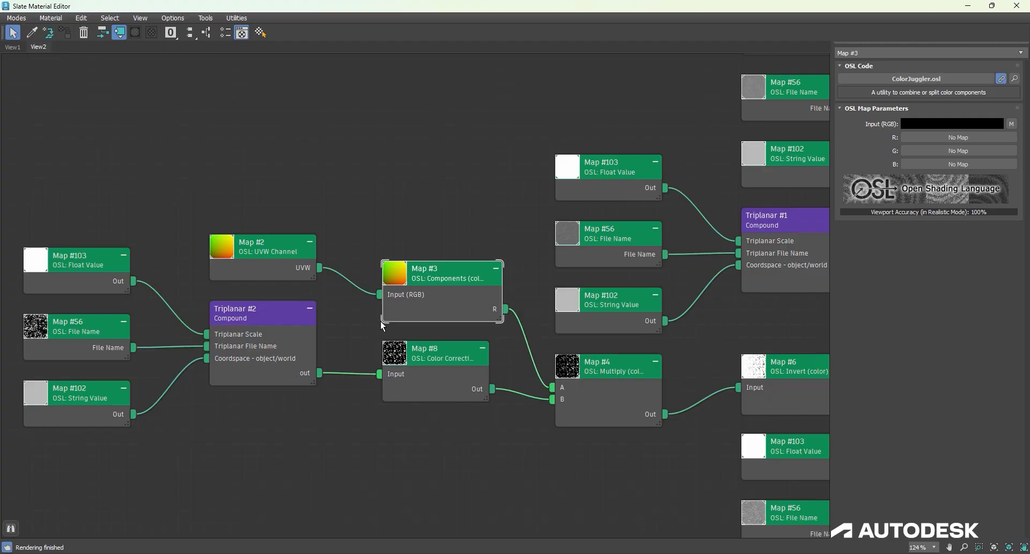
scroll(down, 3)
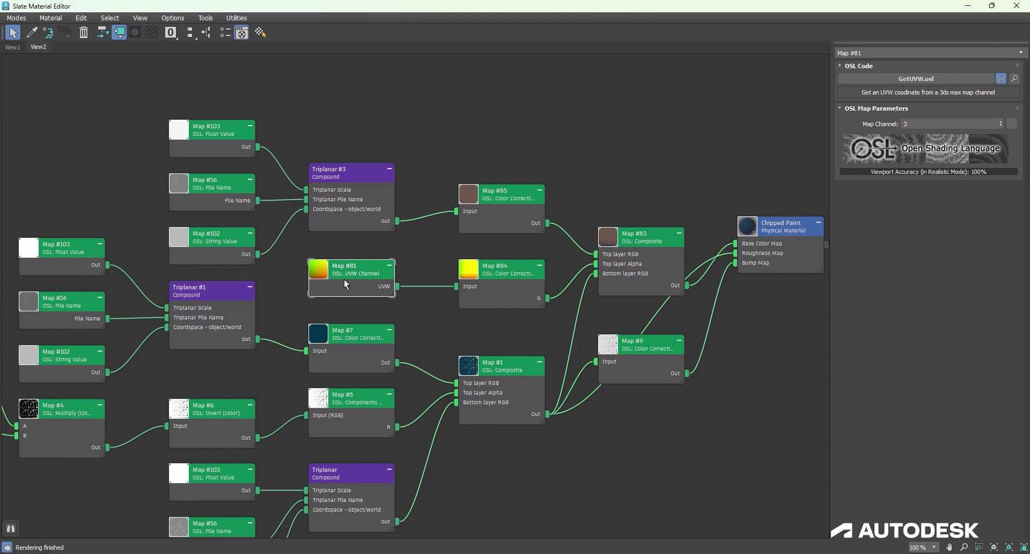
mouse_move(513, 281)
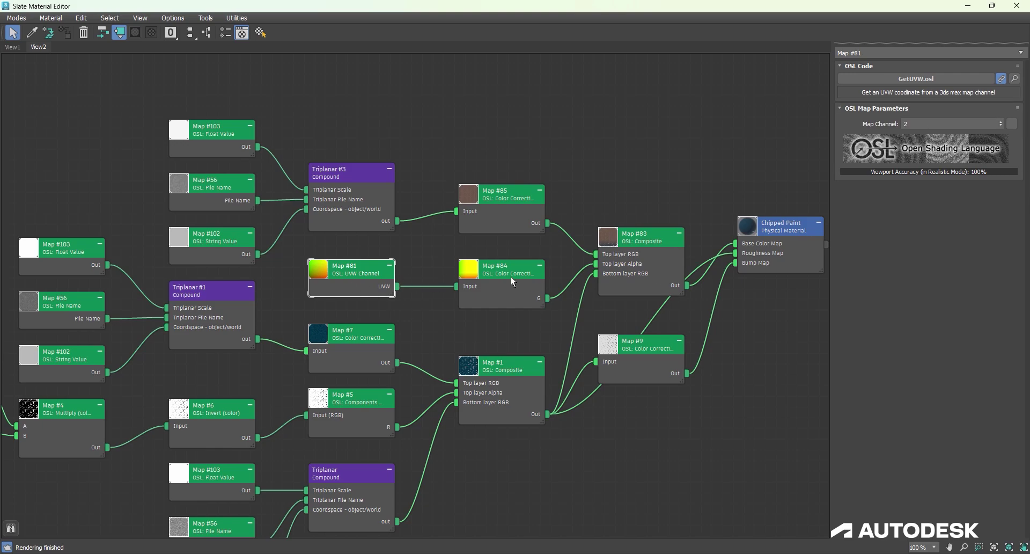
click(501, 278)
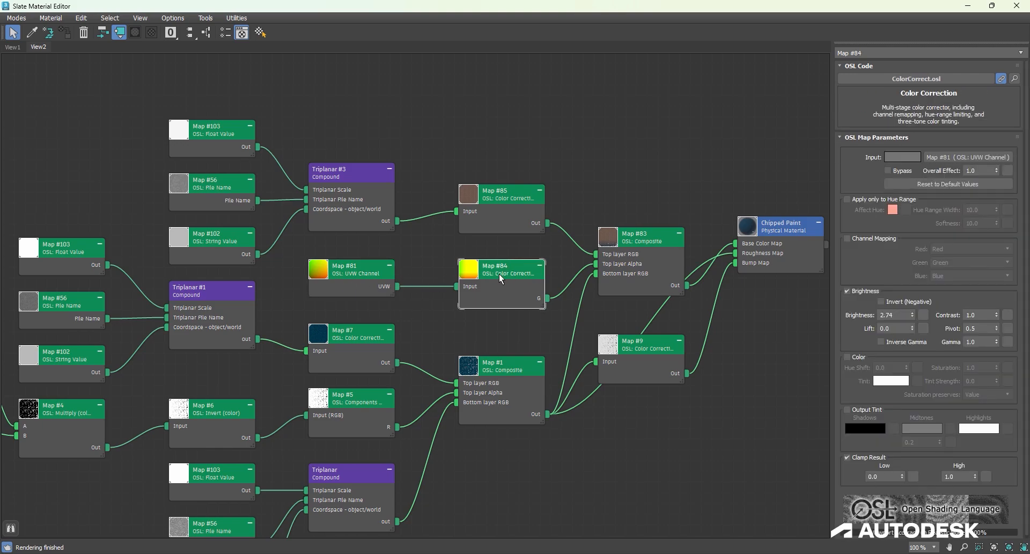
click(350, 268)
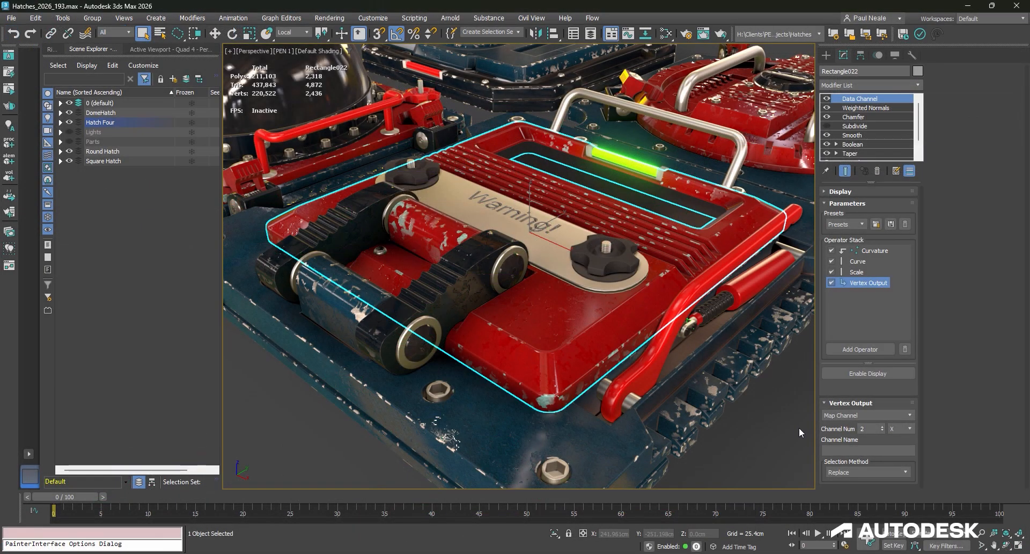
mouse_move(793, 444)
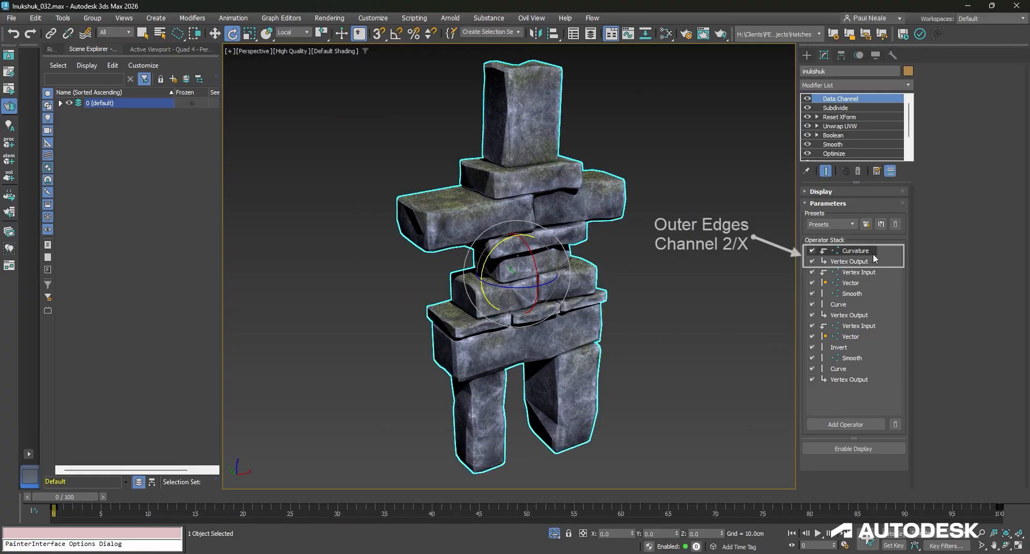
mouse_move(871, 253)
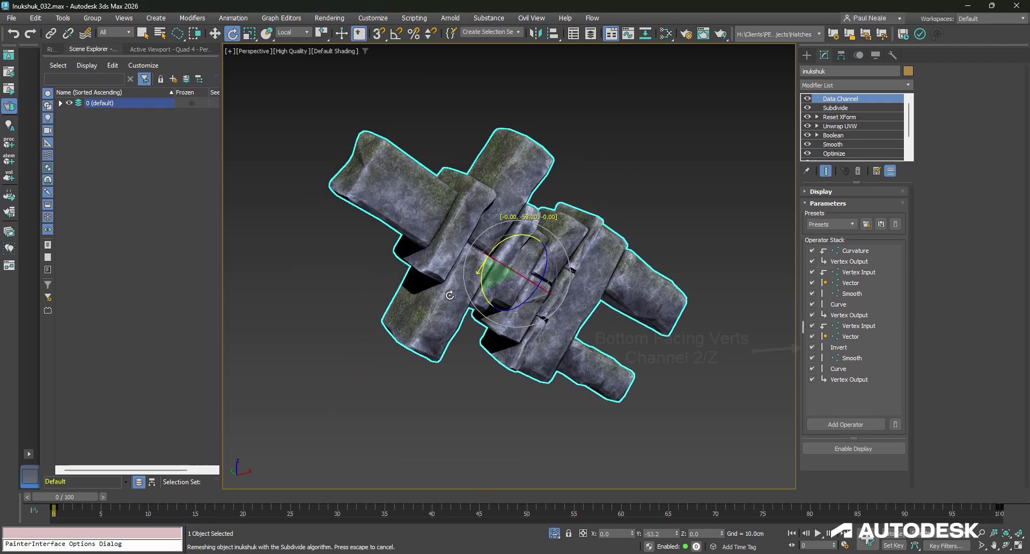
click(858, 325)
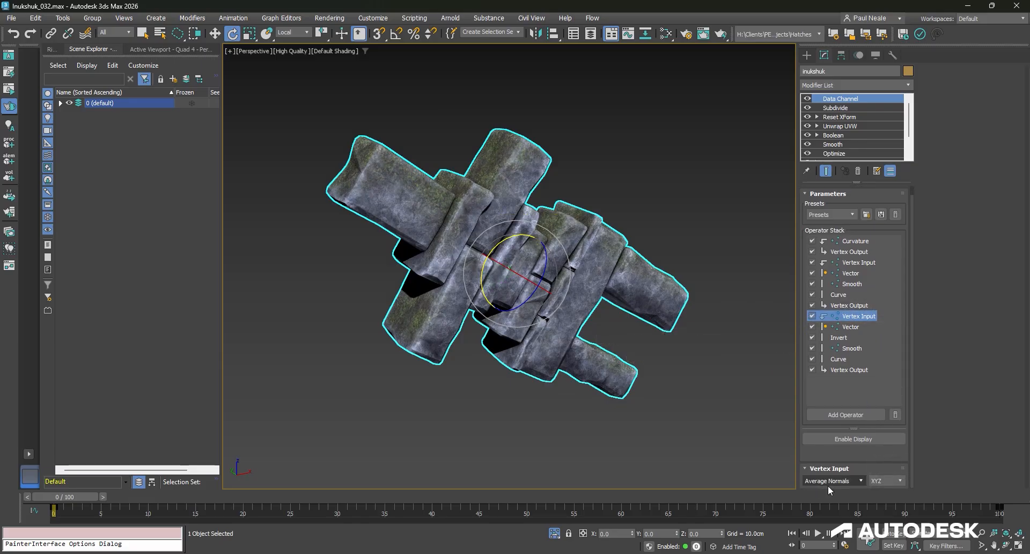
click(851, 327)
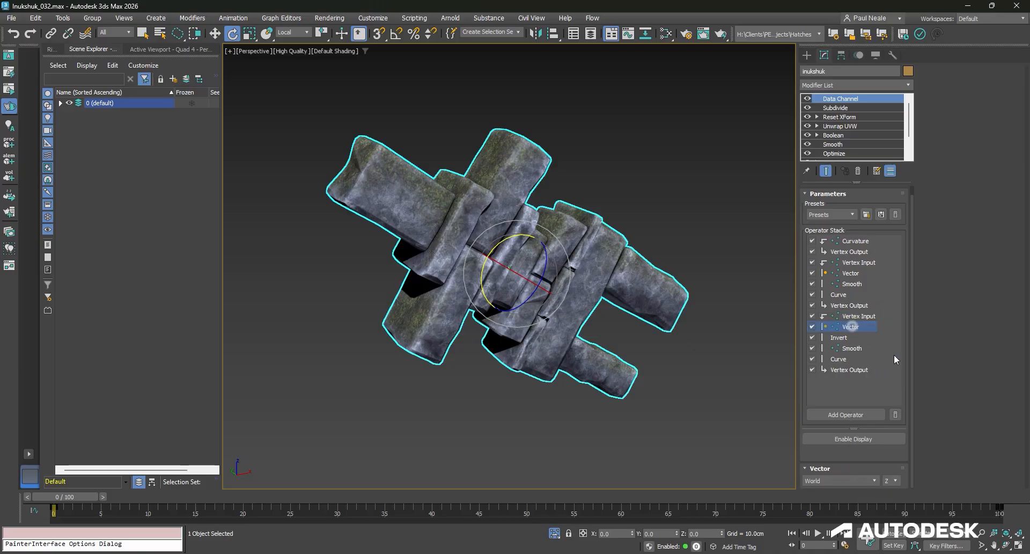
right_click(850, 327)
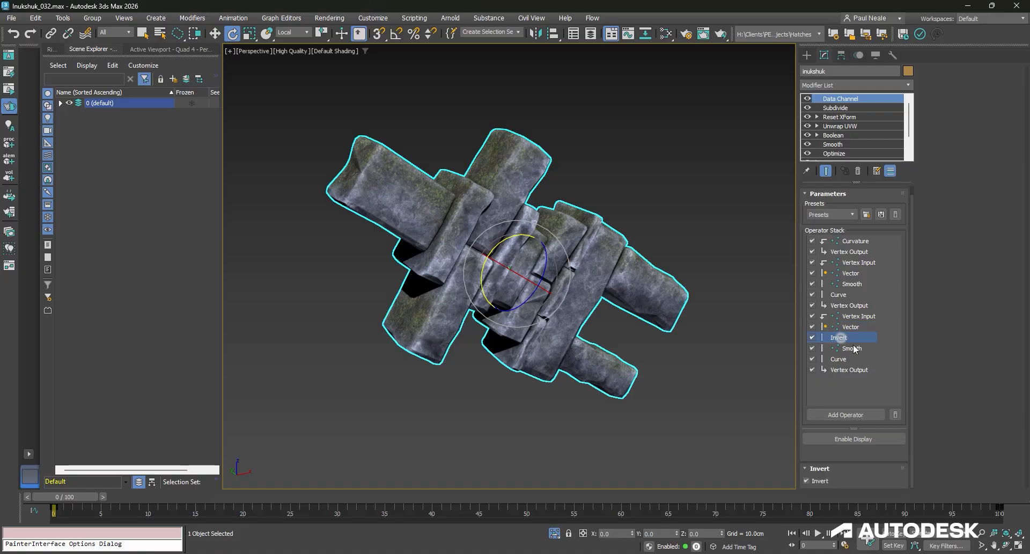
click(838, 359)
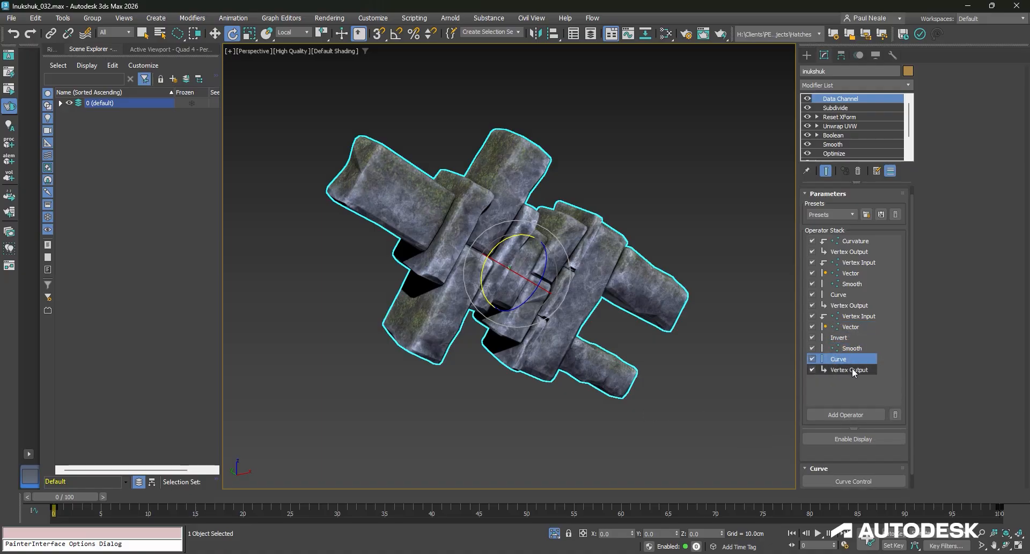
click(849, 370)
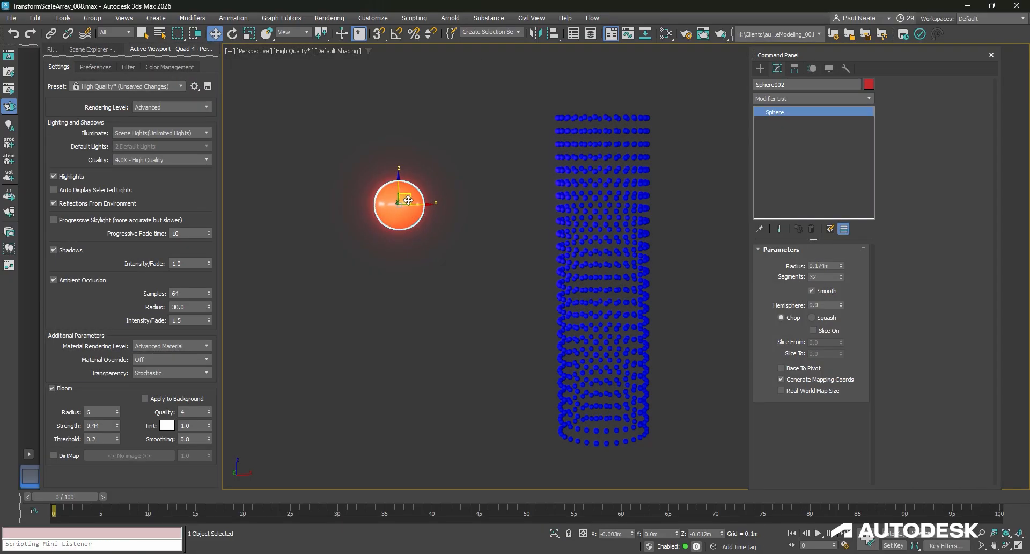
Step: Move the orange sphere aside and show Sphere001's Vol. Select soft selection using Sphere002
drag(406, 200, 493, 247)
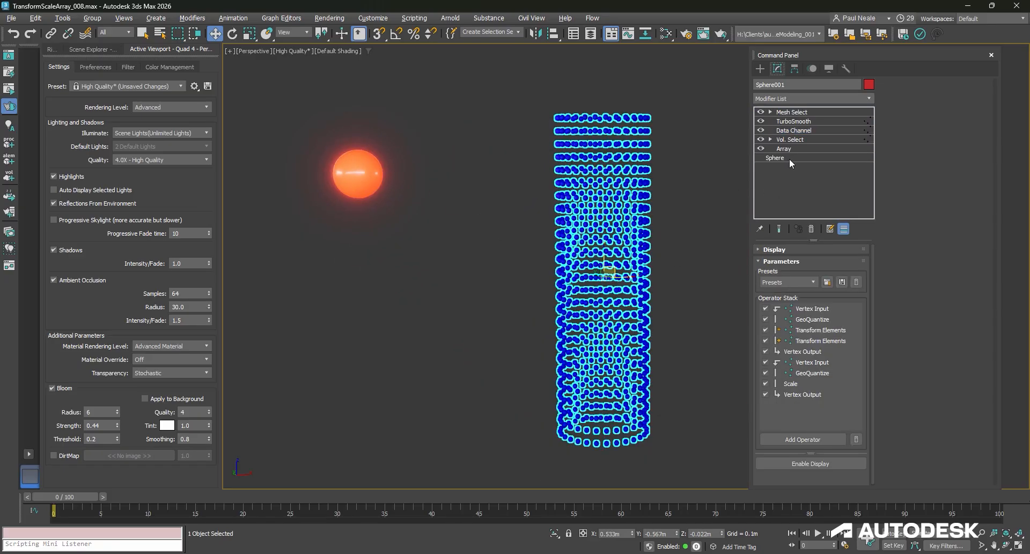
click(784, 148)
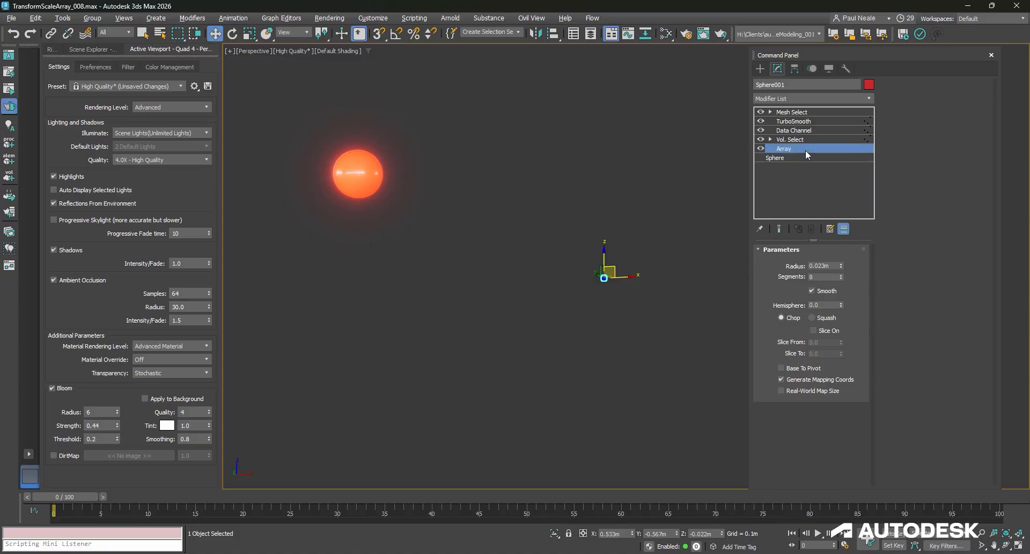
click(790, 139)
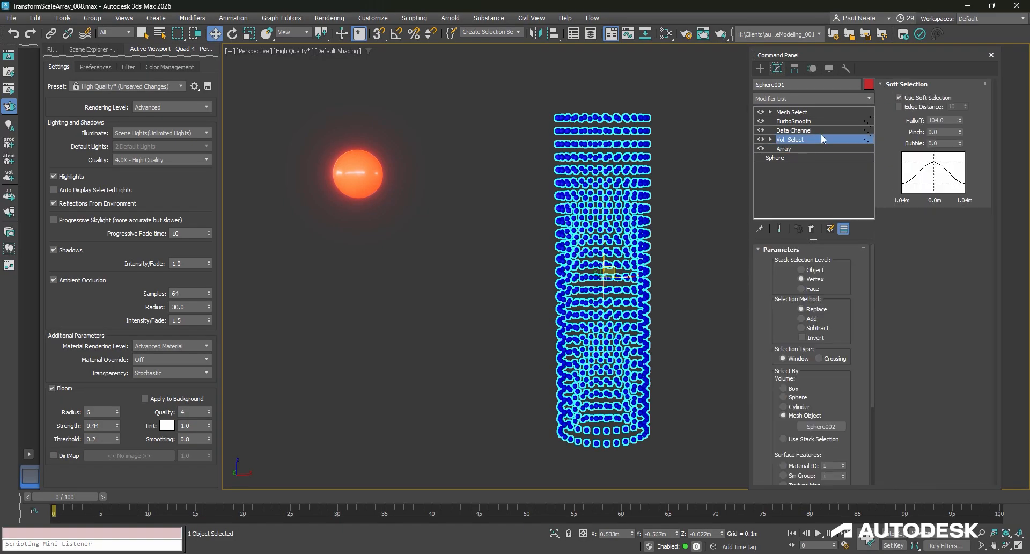
click(800, 279)
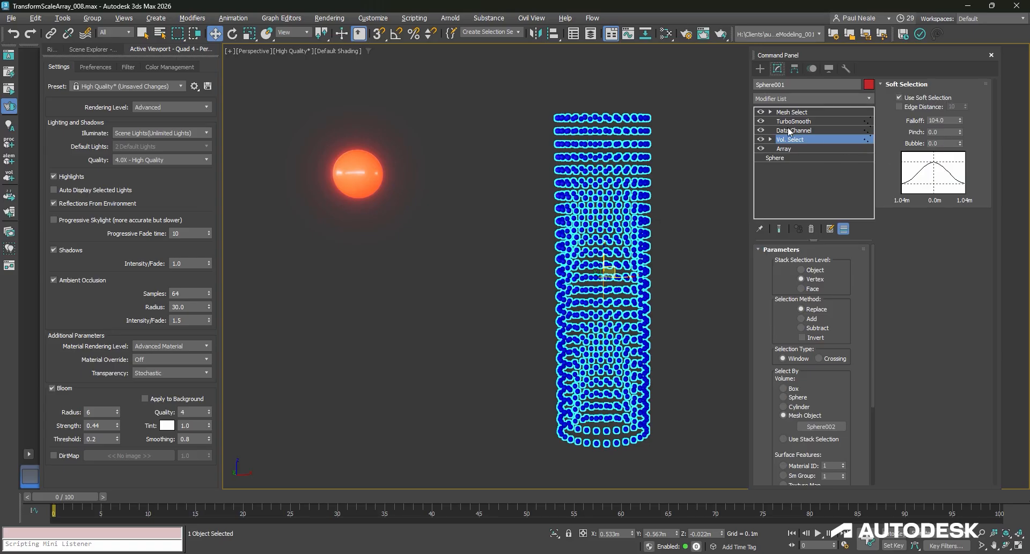
Step: Browse the Data Channel's Add Operator list without adding, then switch off the second operator chain
click(793, 130)
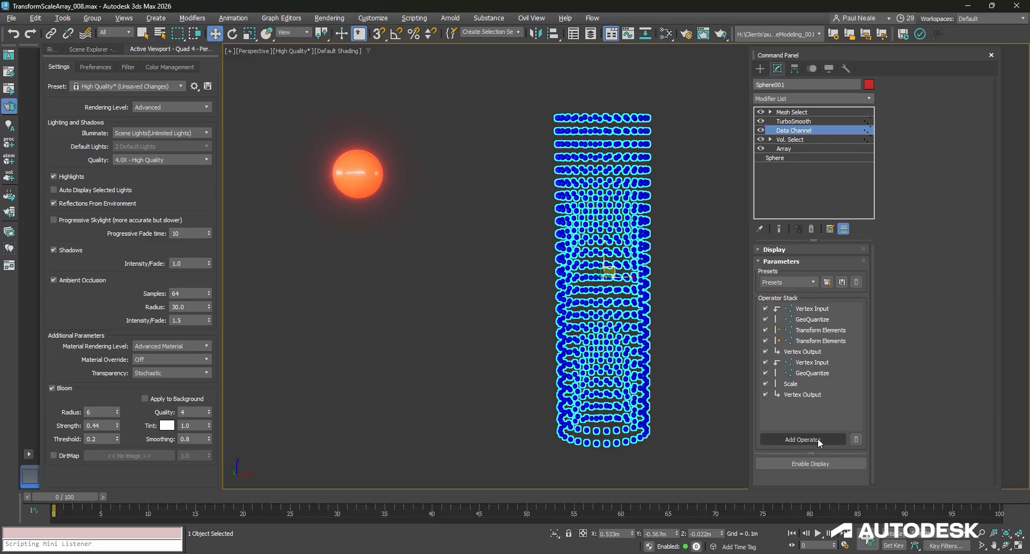
click(812, 362)
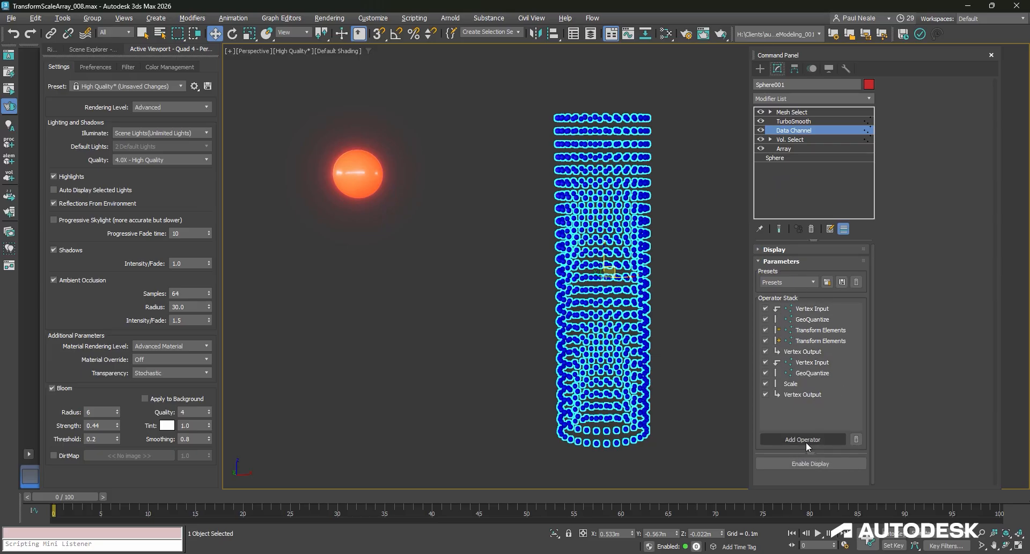
click(802, 439)
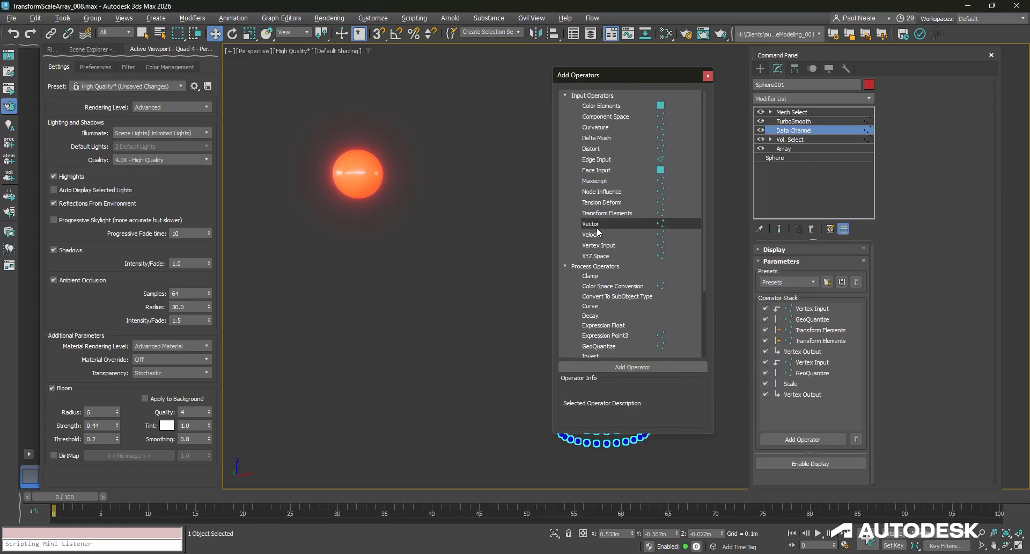
mouse_move(599, 245)
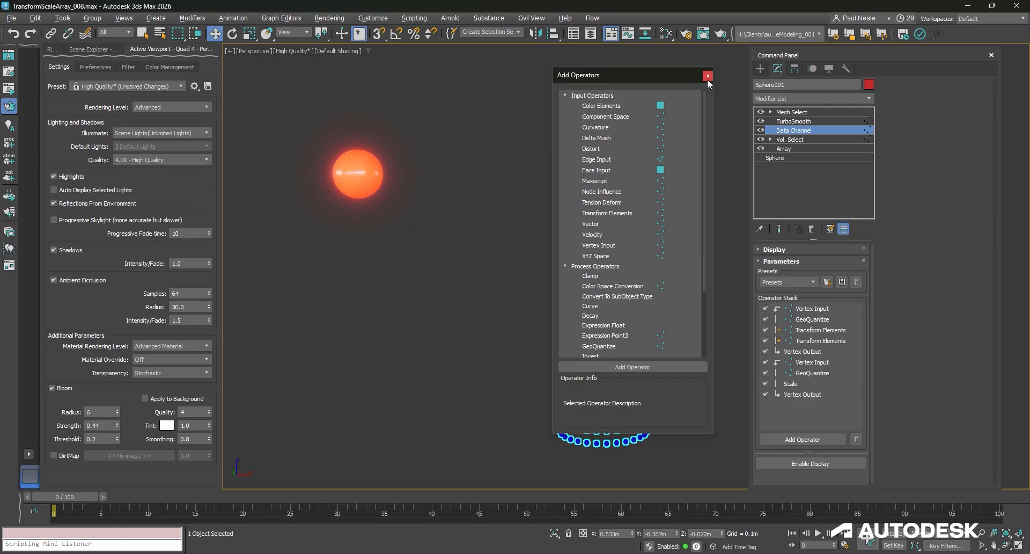
click(707, 75)
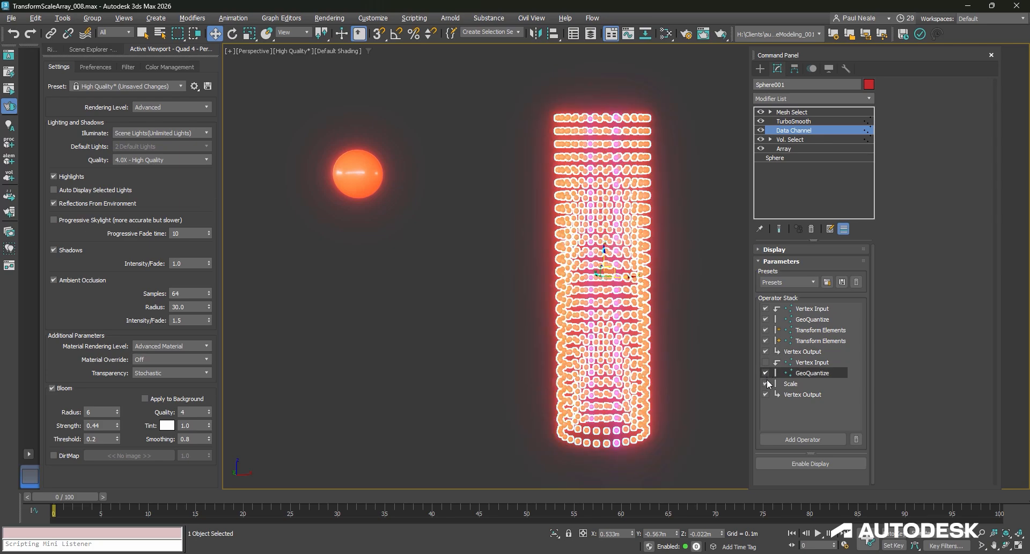
click(802, 394)
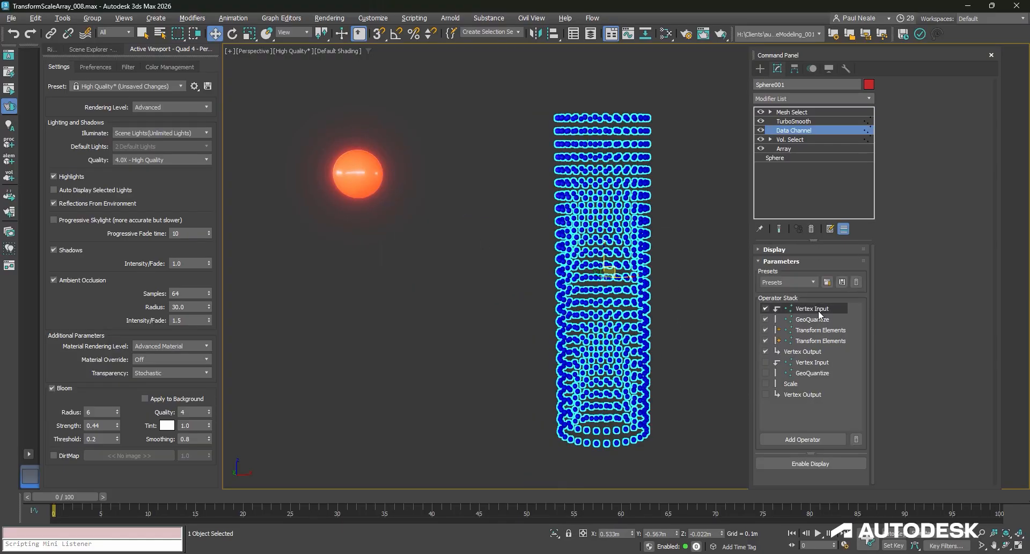
Step: Review the first Vertex Input, GeoQuantize and first Transform Elements operator settings
click(812, 308)
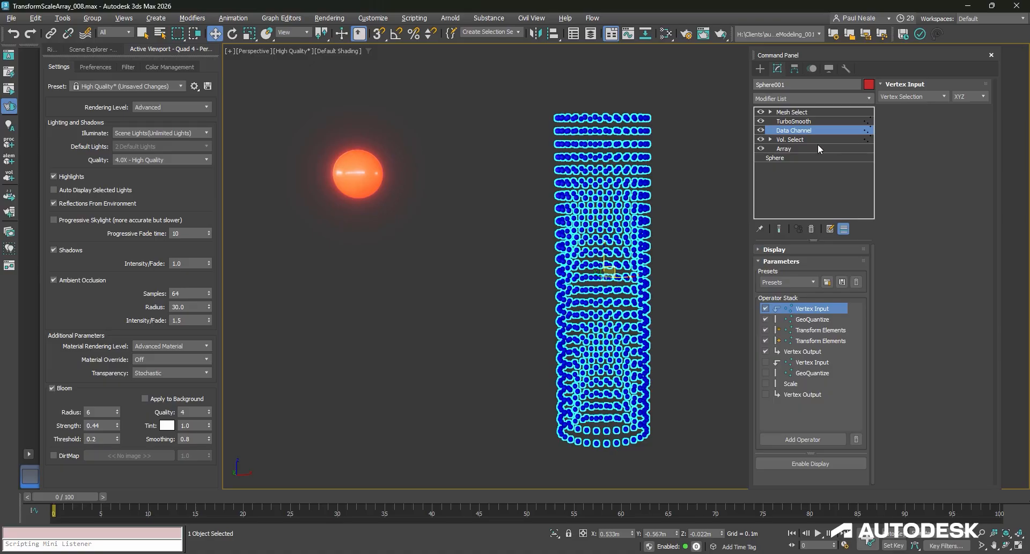
mouse_move(802, 143)
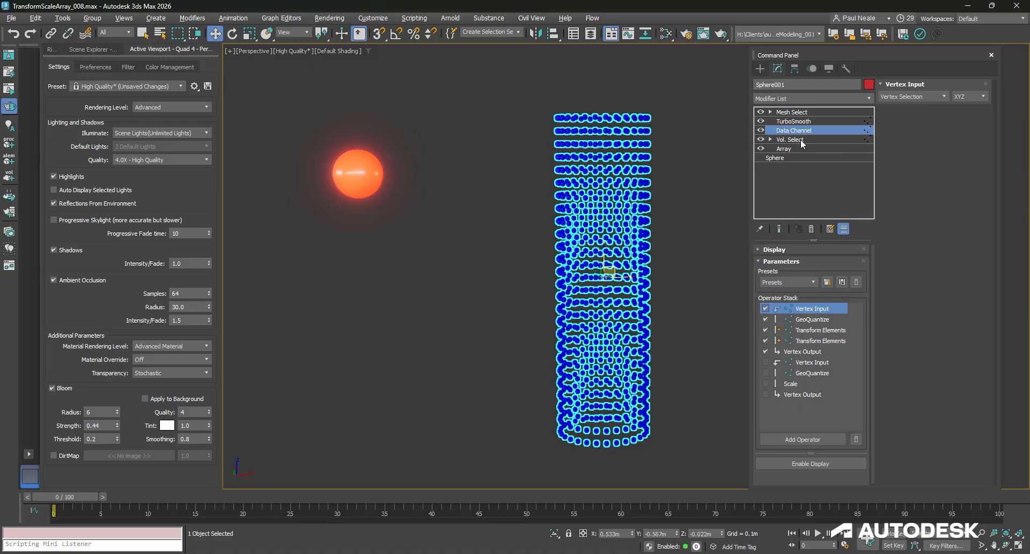
click(812, 319)
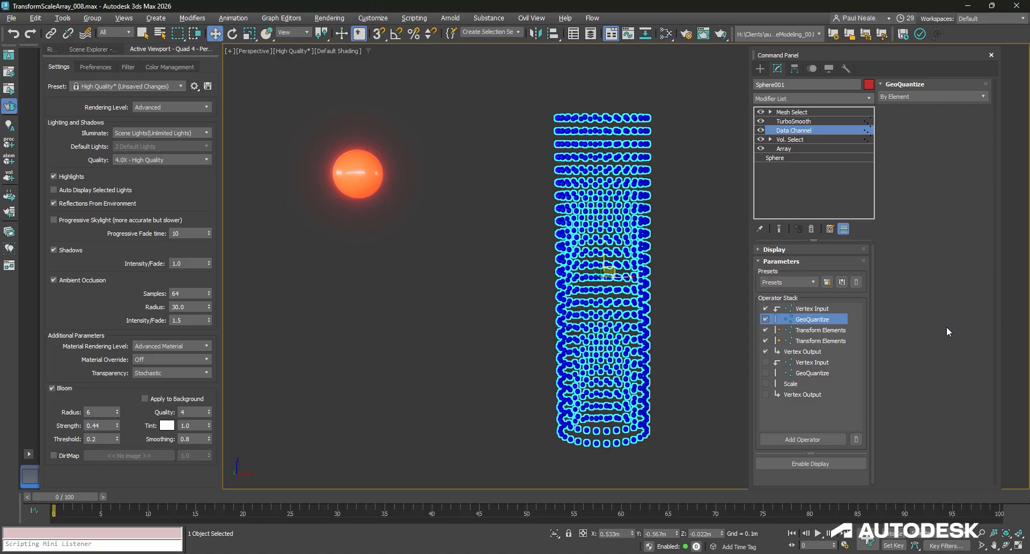
mouse_move(950, 150)
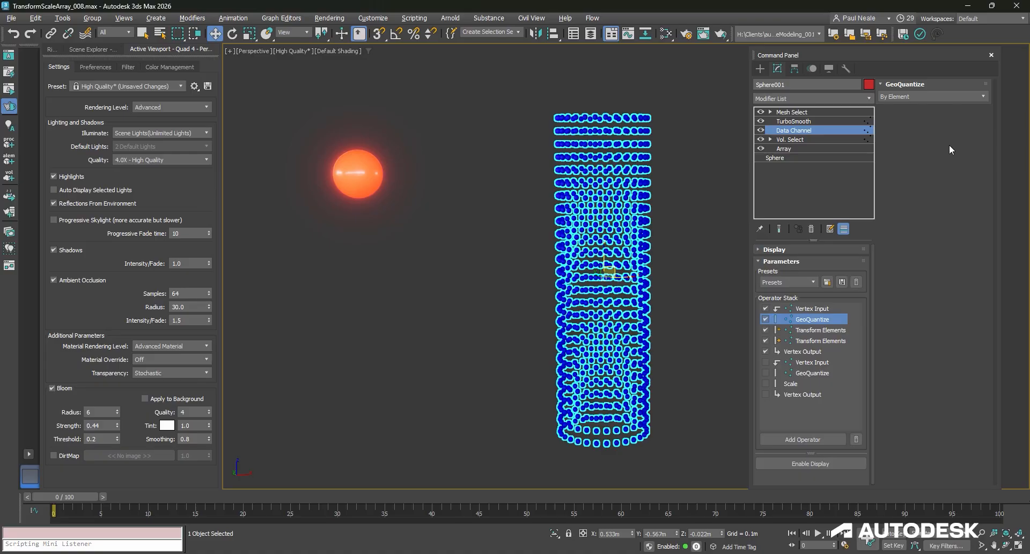
mouse_move(855, 207)
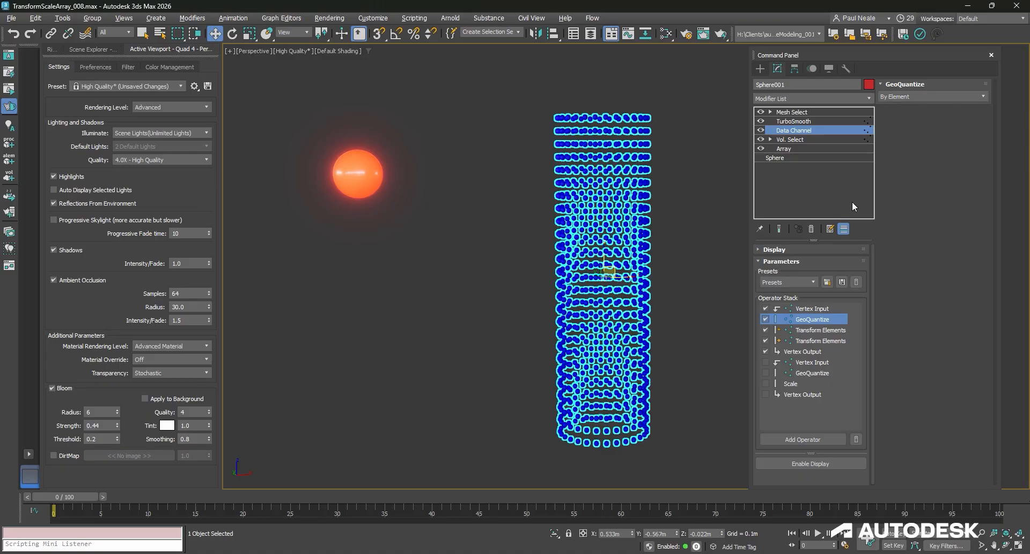
mouse_move(561, 224)
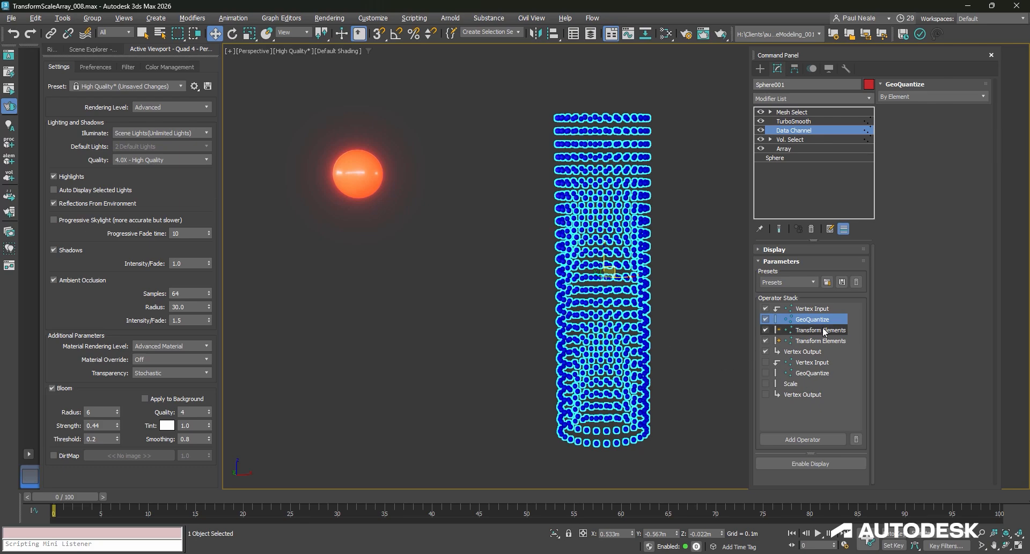
mouse_move(818, 337)
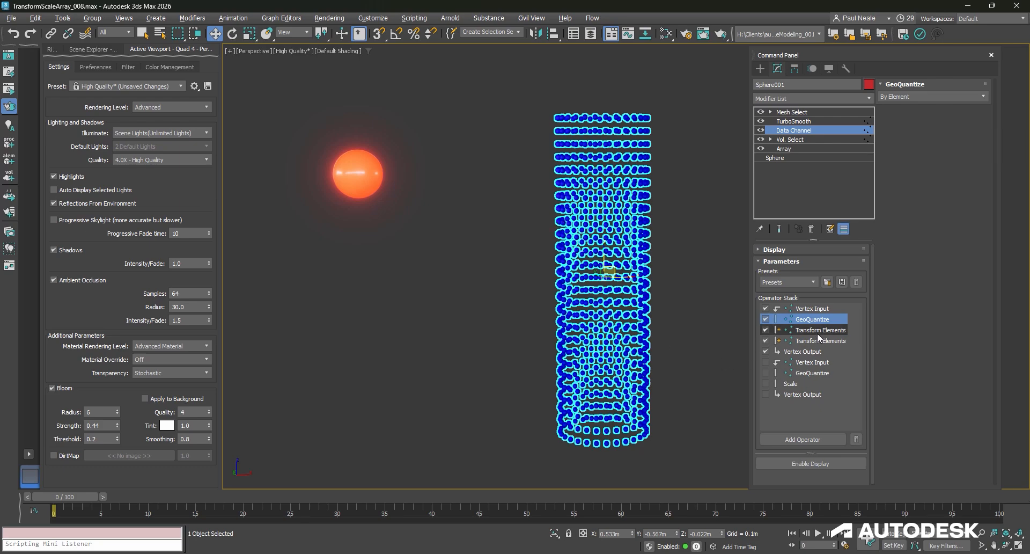
click(820, 329)
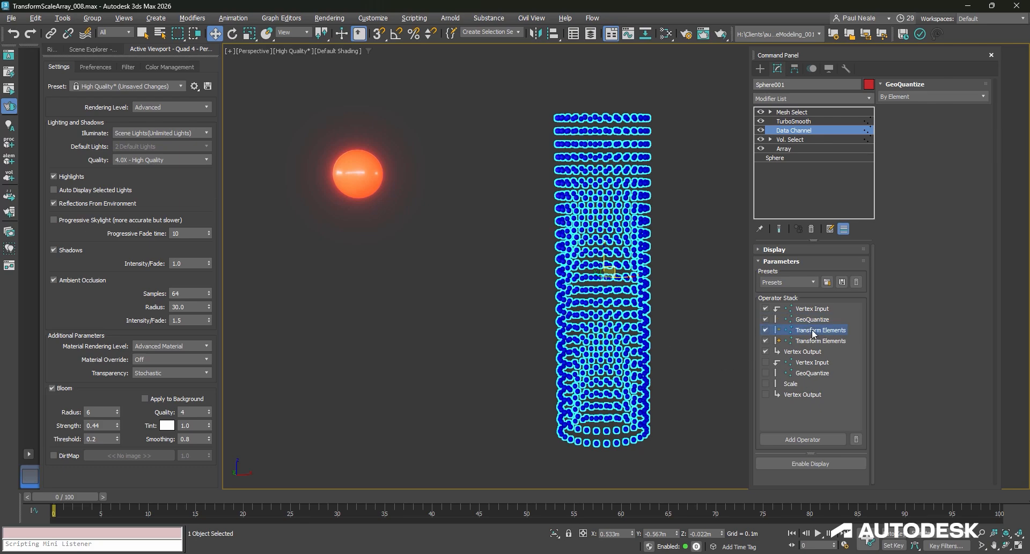
click(821, 329)
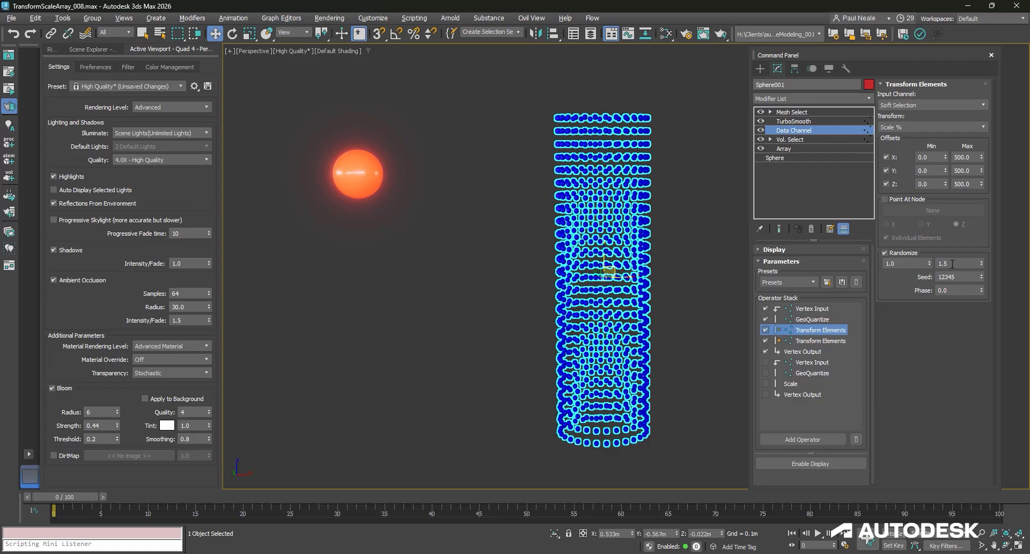
mouse_move(930, 359)
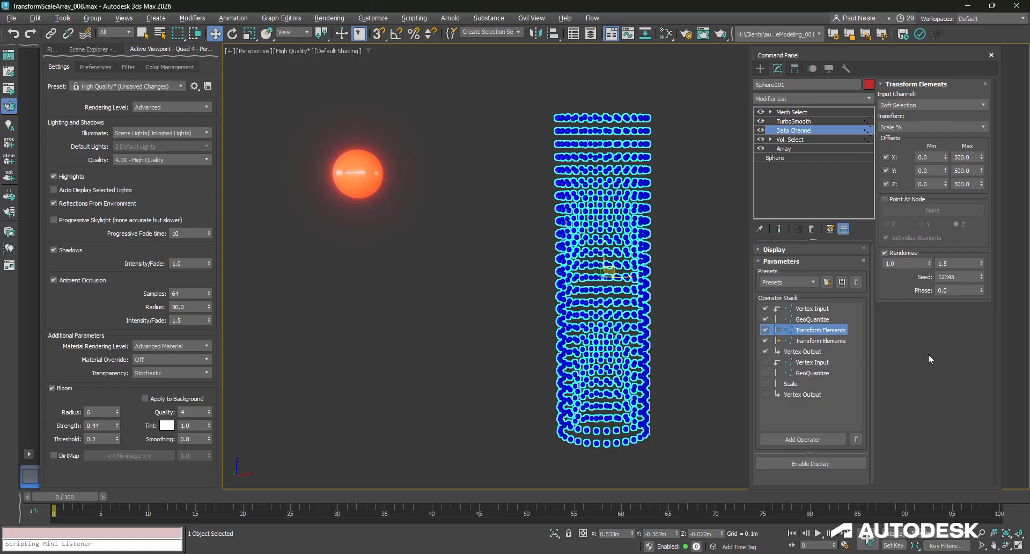
click(820, 340)
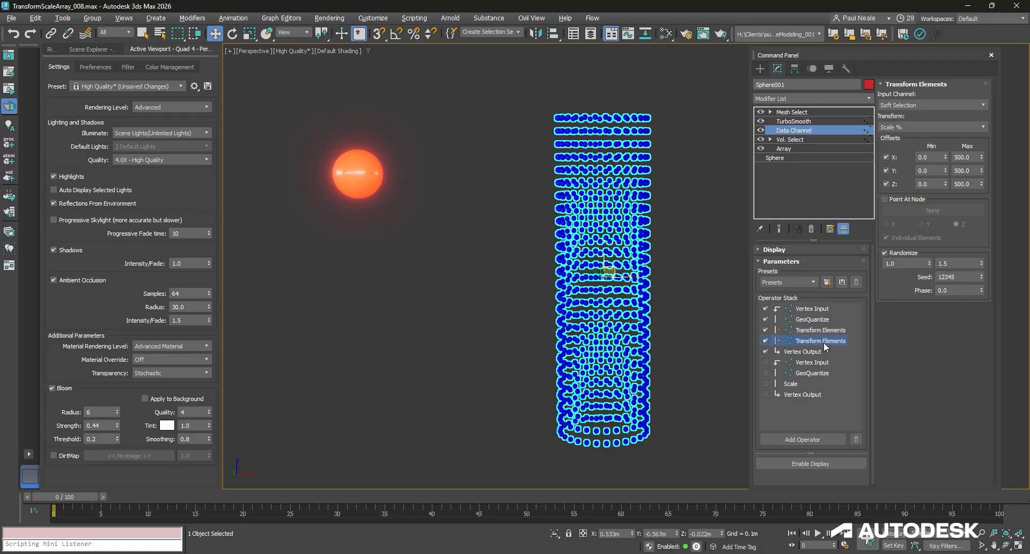
click(821, 329)
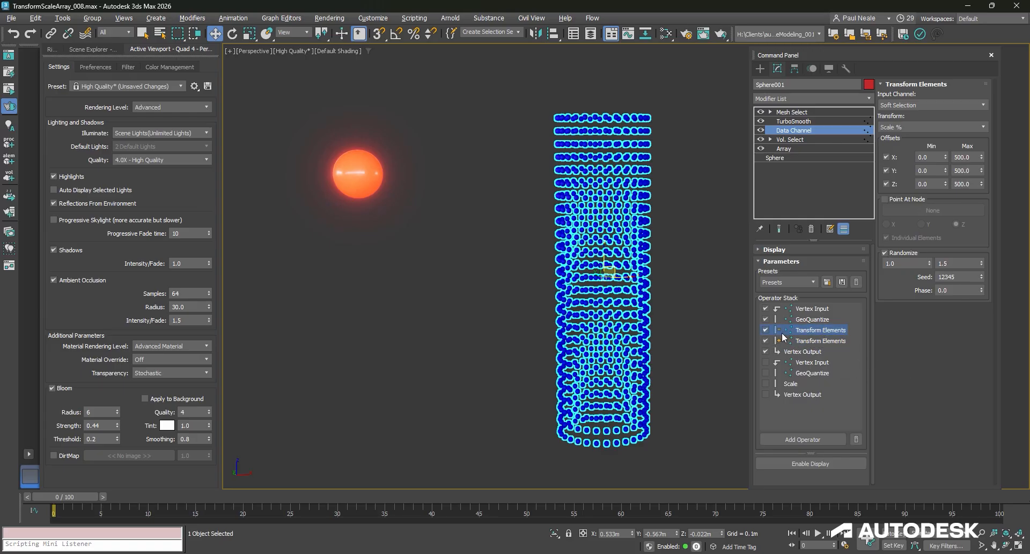
right_click(820, 330)
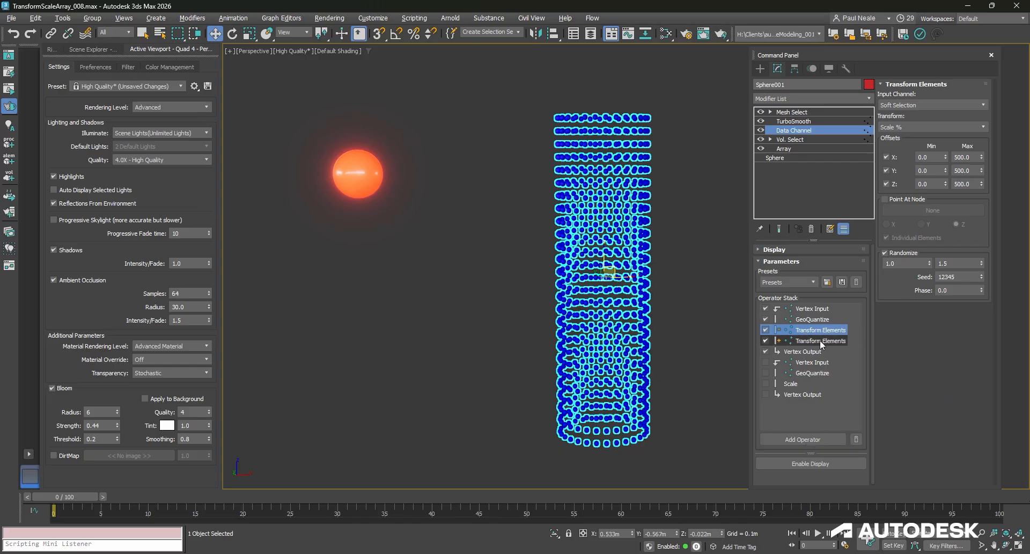
click(820, 340)
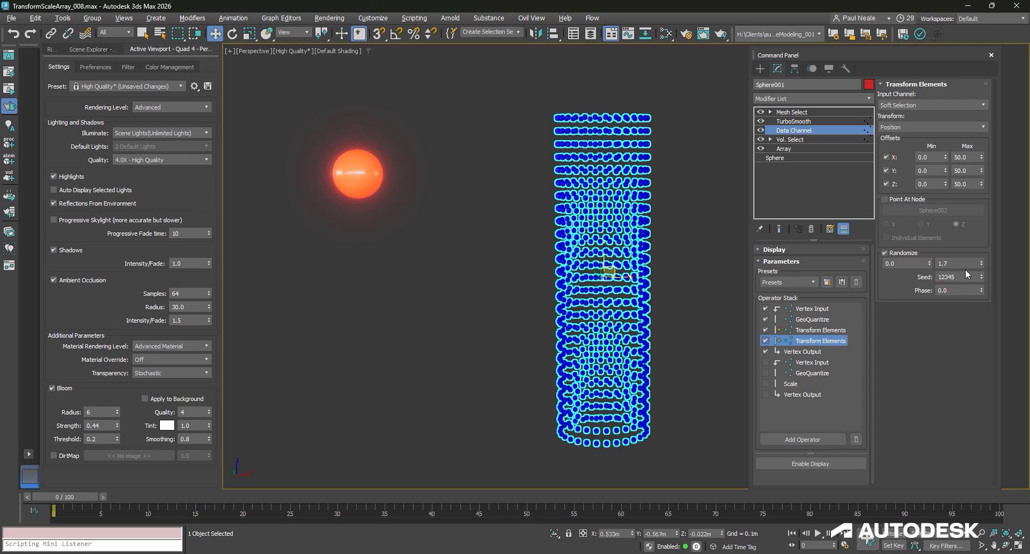
mouse_move(815, 331)
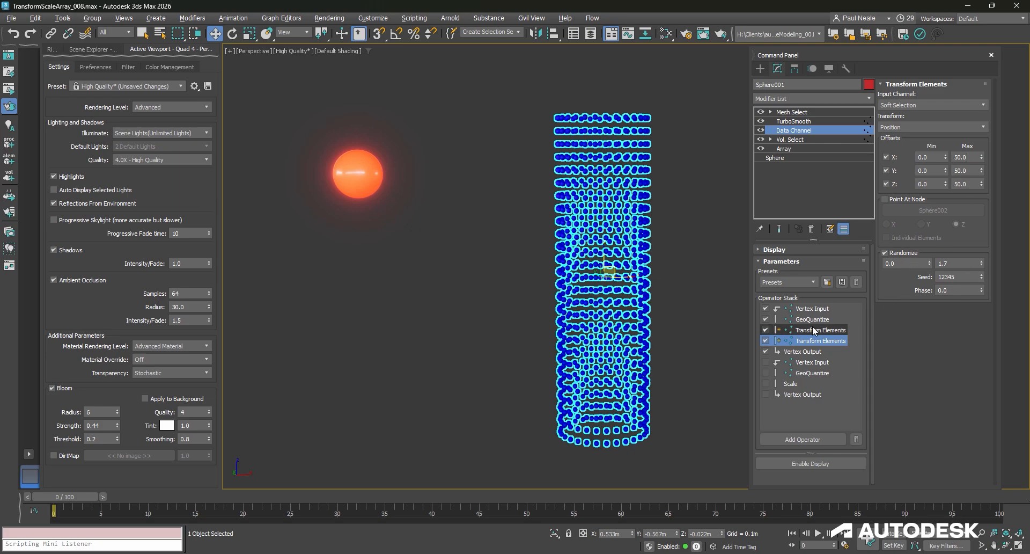
right_click(820, 340)
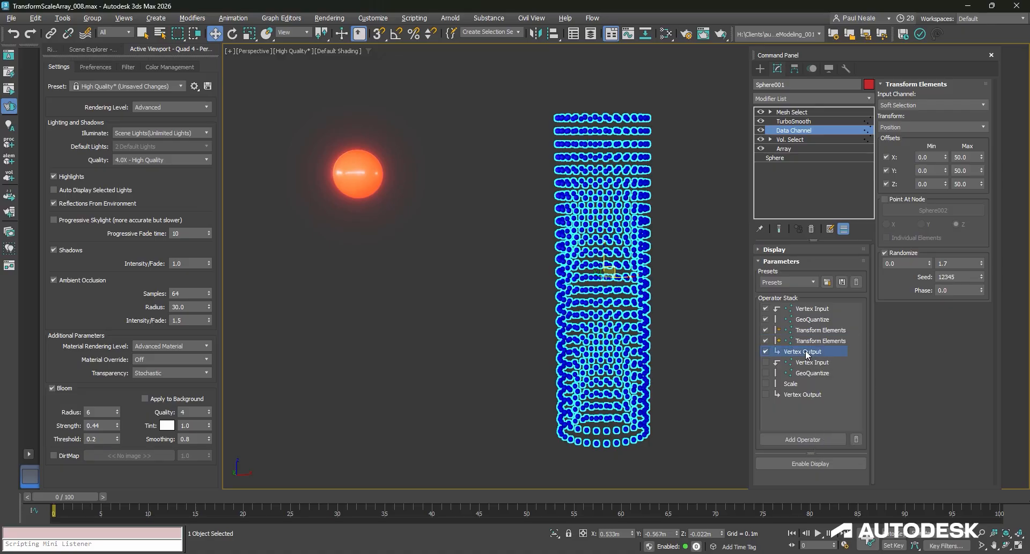
Step: Enable the second Vertex Input chain, review GeoQuantize and Scale, and open the Slate Material Editor
click(803, 351)
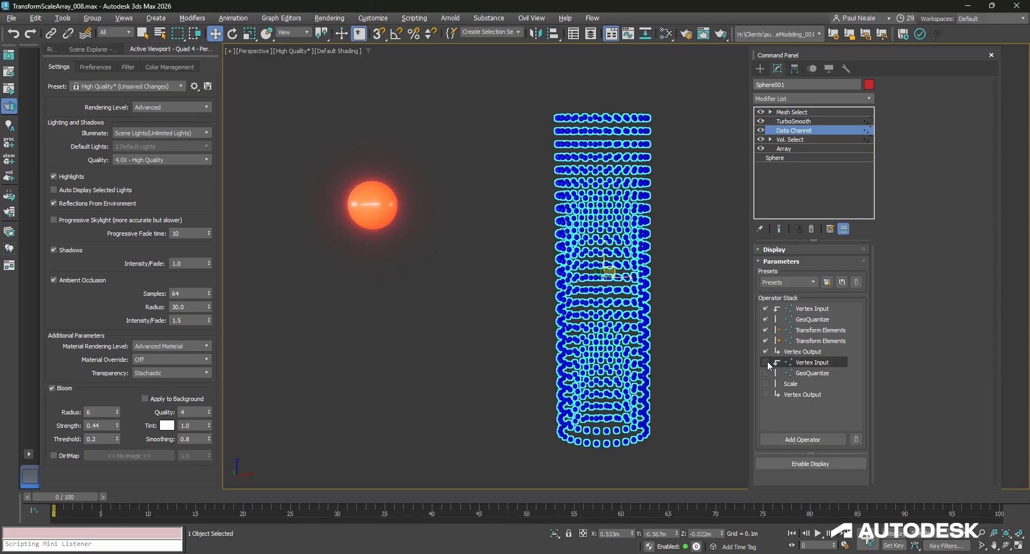
click(790, 383)
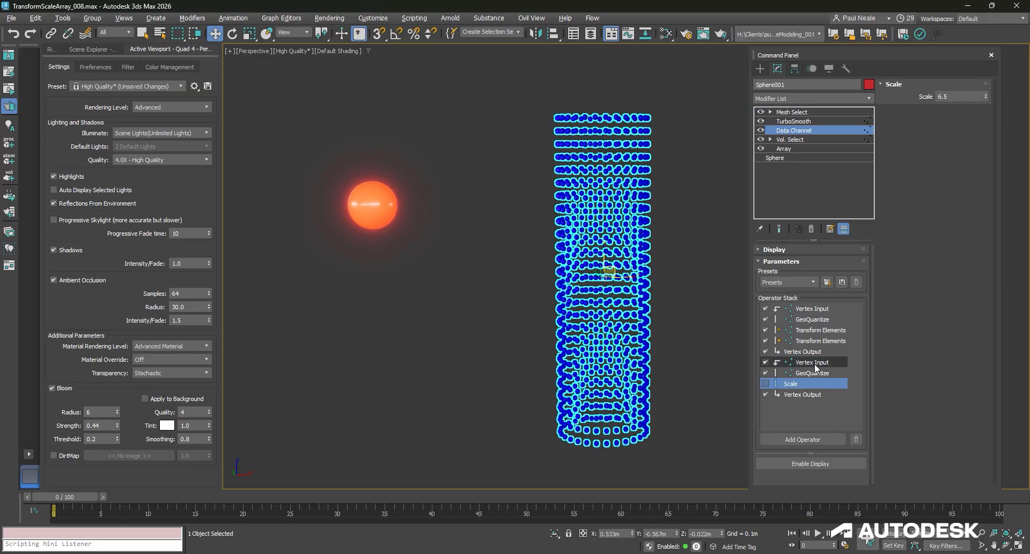
click(812, 361)
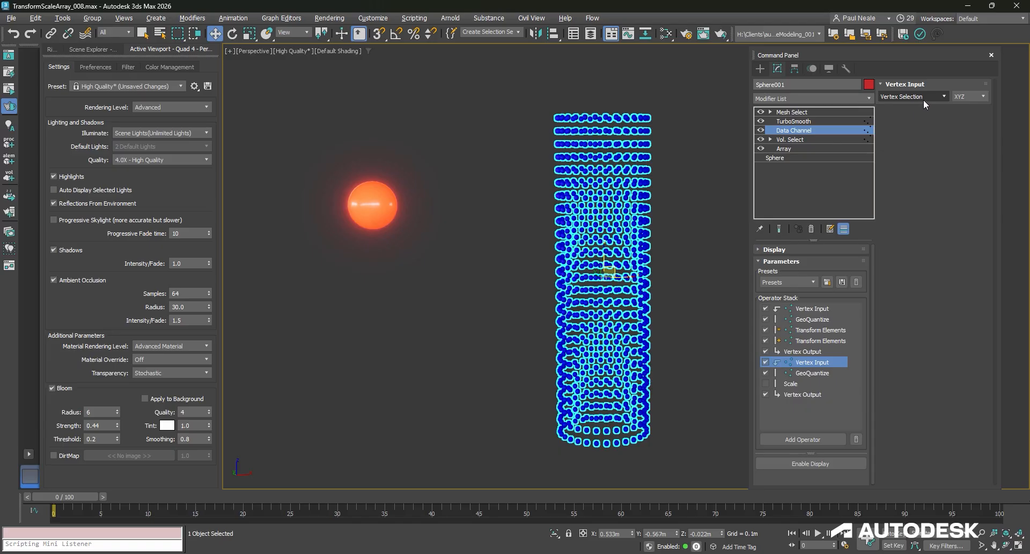
mouse_move(907, 282)
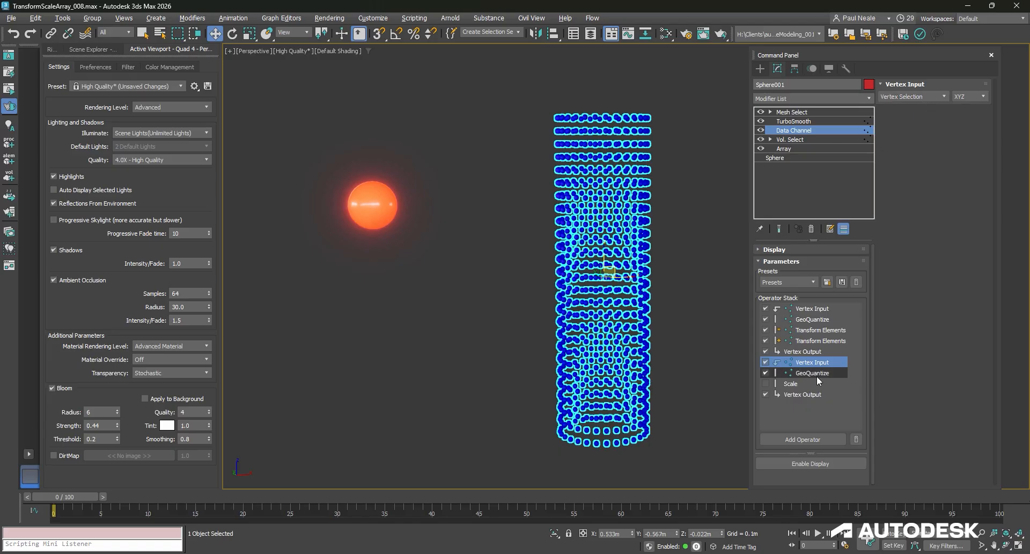
click(813, 372)
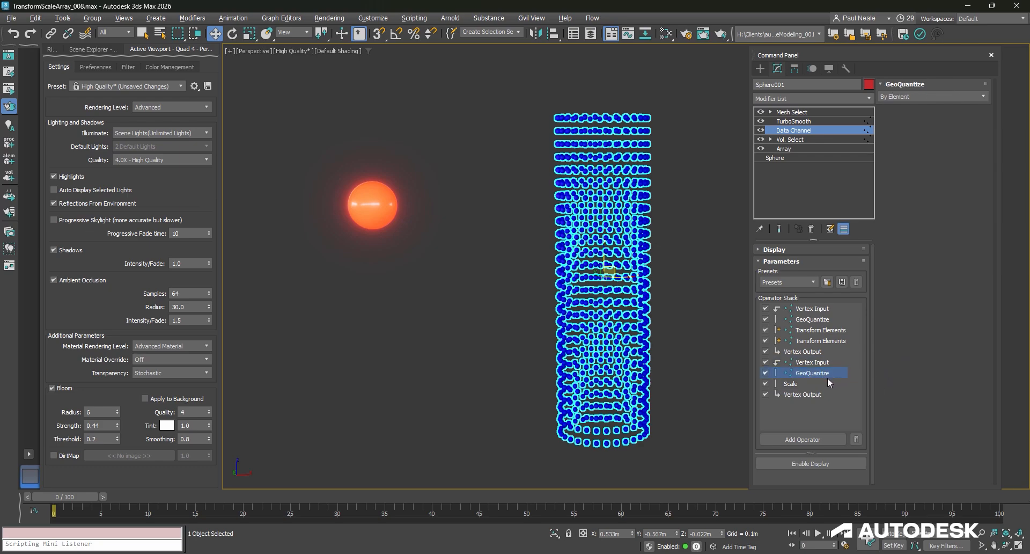
click(790, 383)
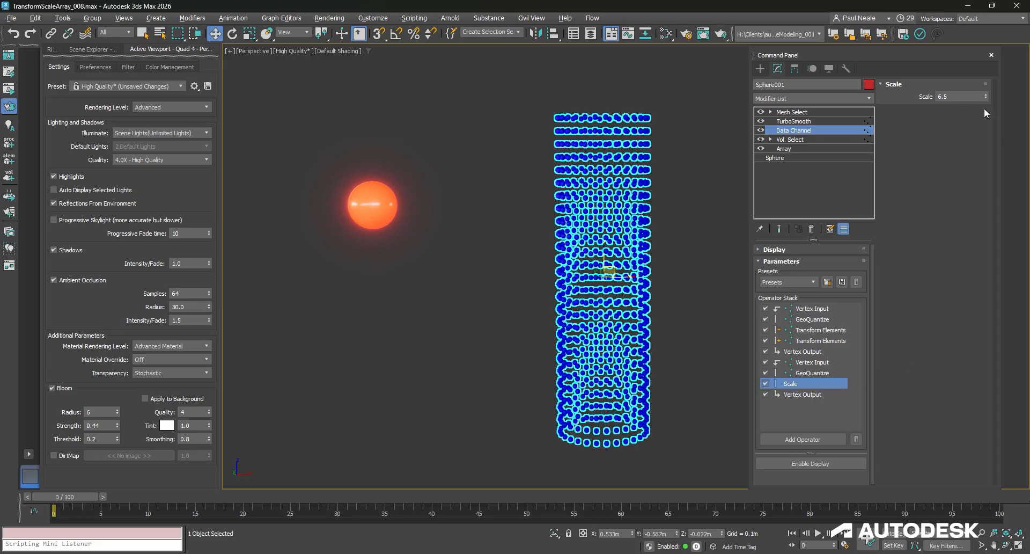
mouse_move(965, 283)
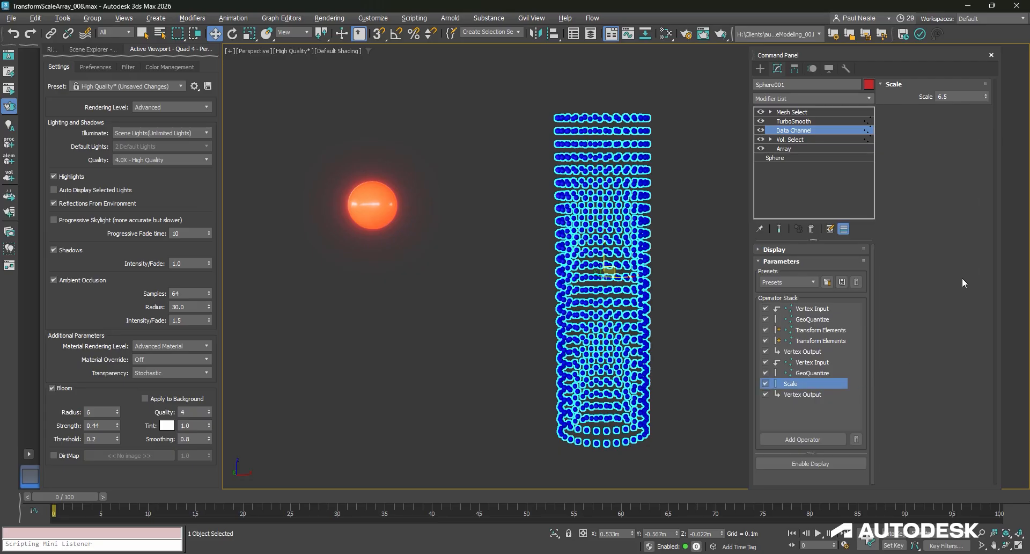
mouse_move(905, 390)
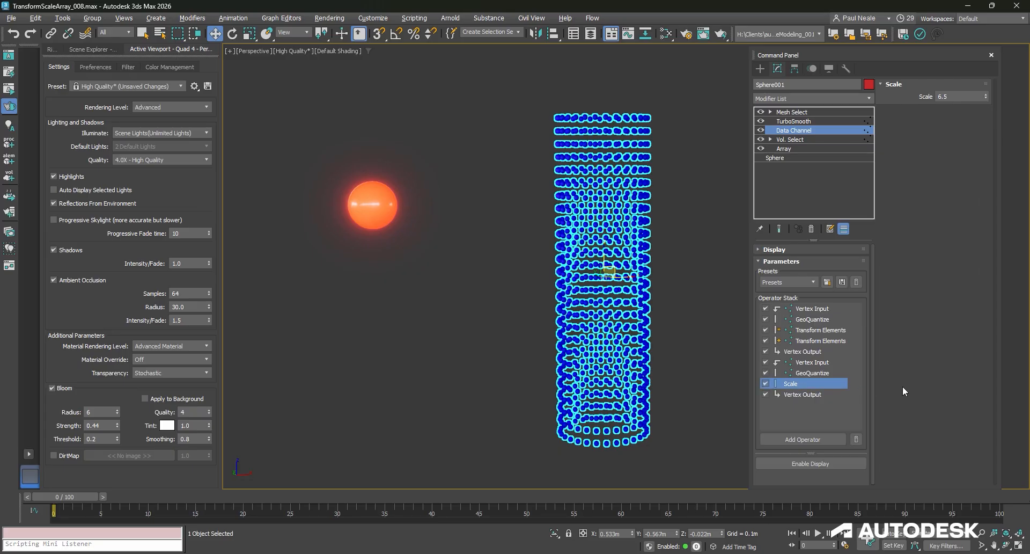
mouse_move(895, 405)
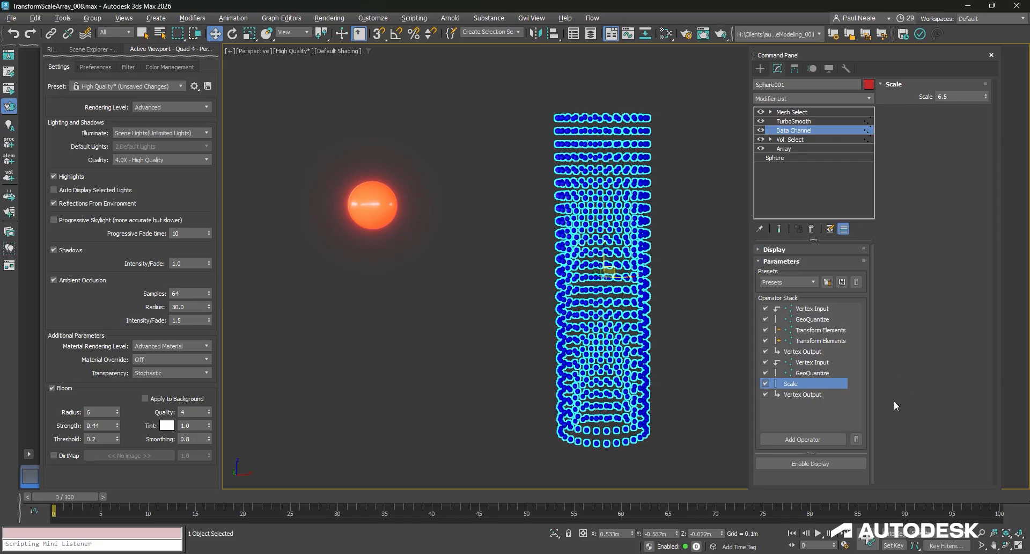
click(802, 394)
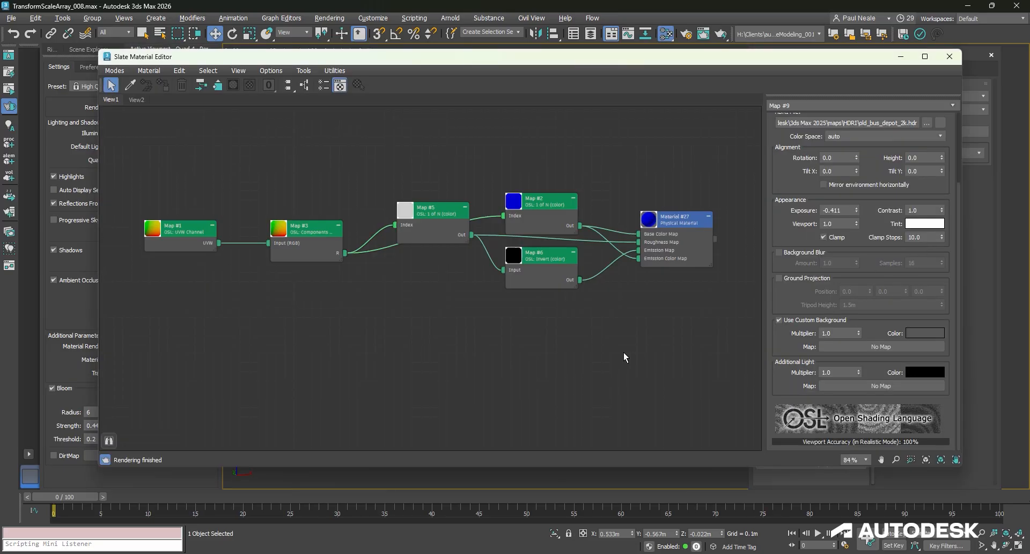
click(182, 231)
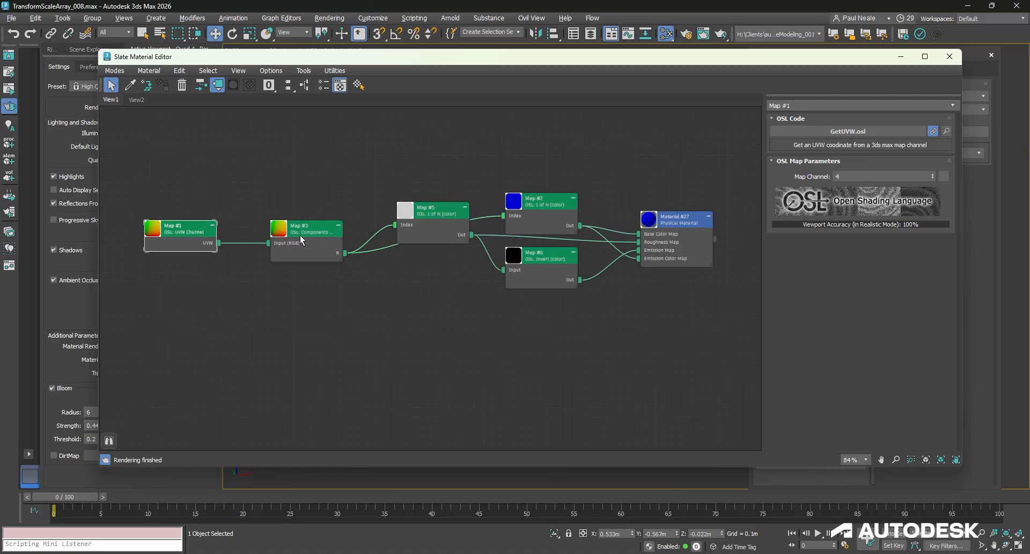
click(305, 228)
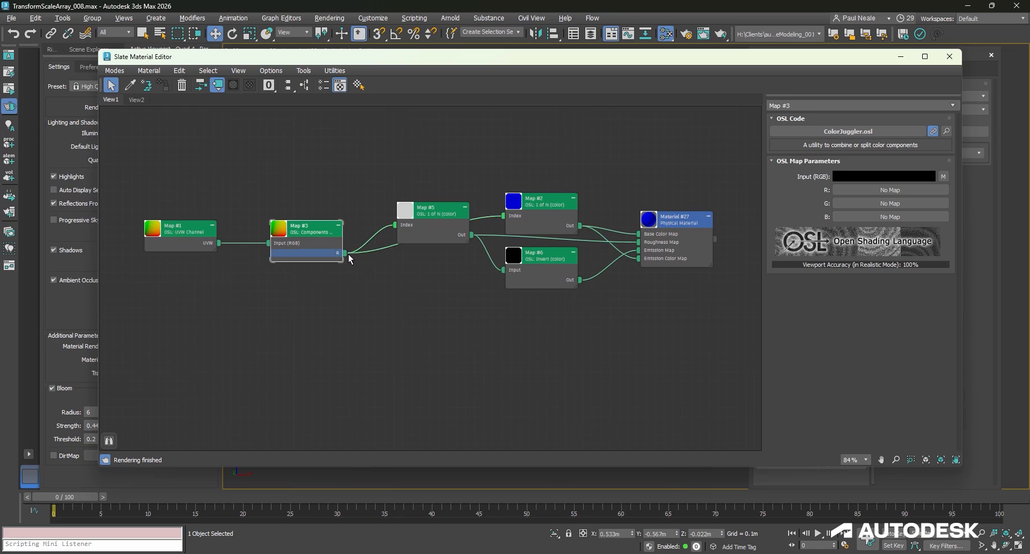
click(432, 207)
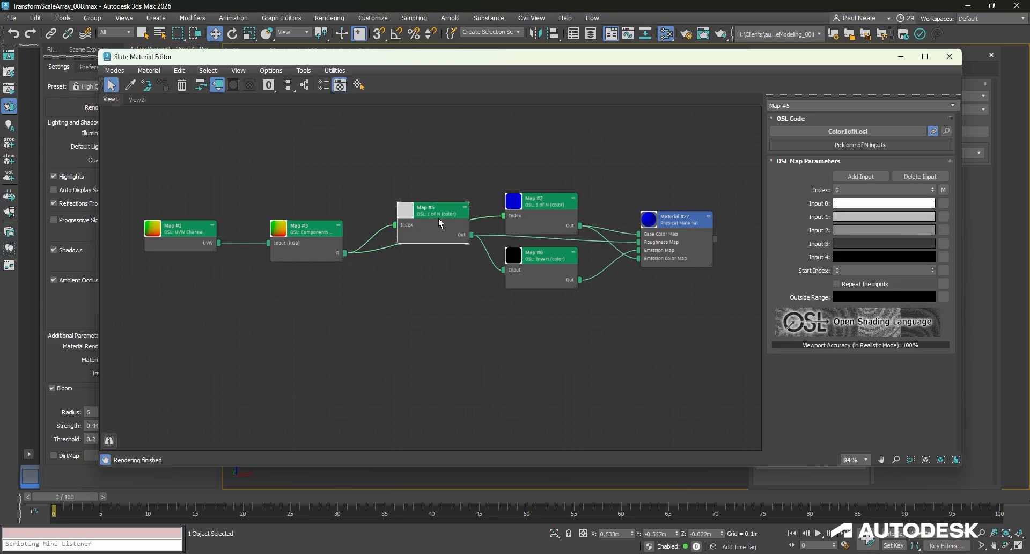
click(539, 201)
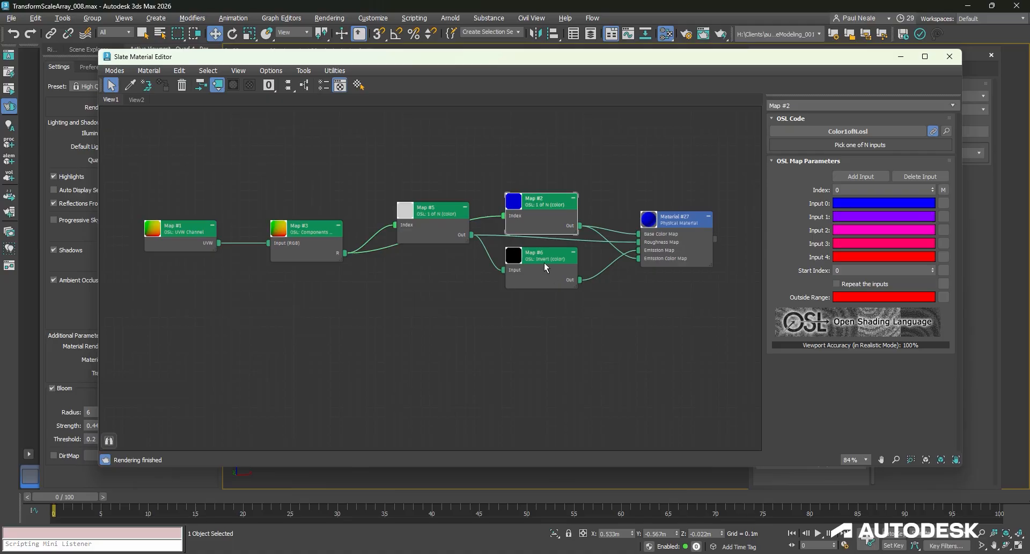
click(676, 219)
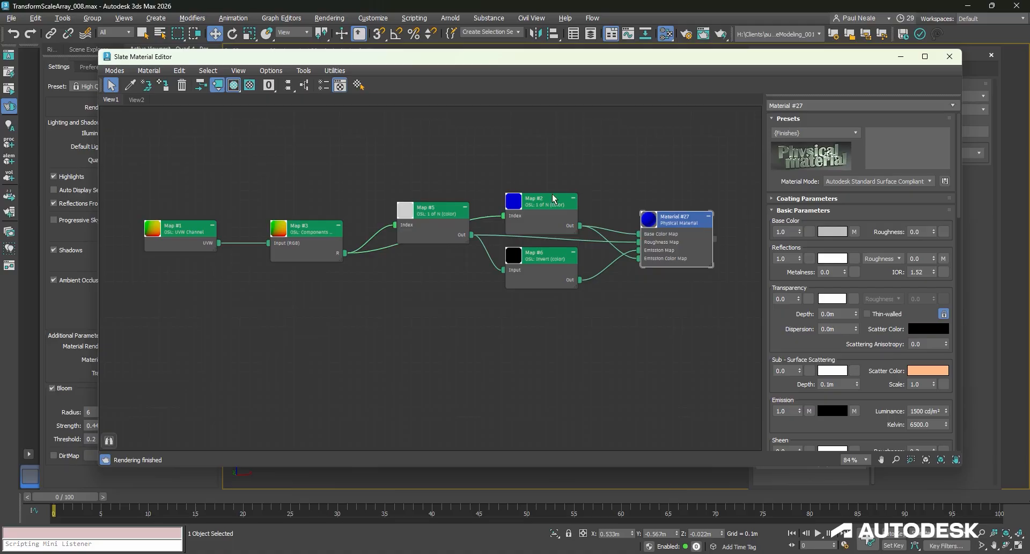
click(542, 210)
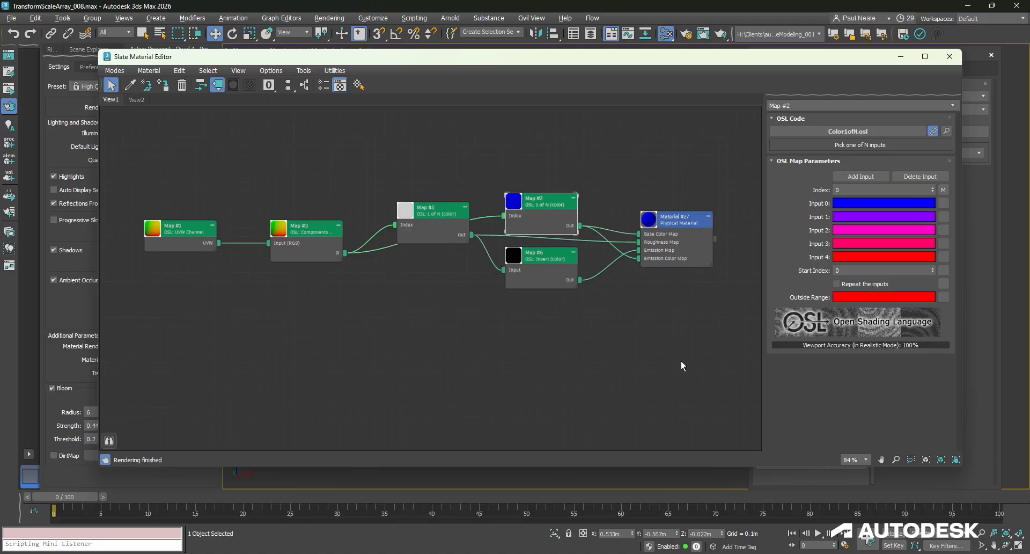
mouse_move(843, 289)
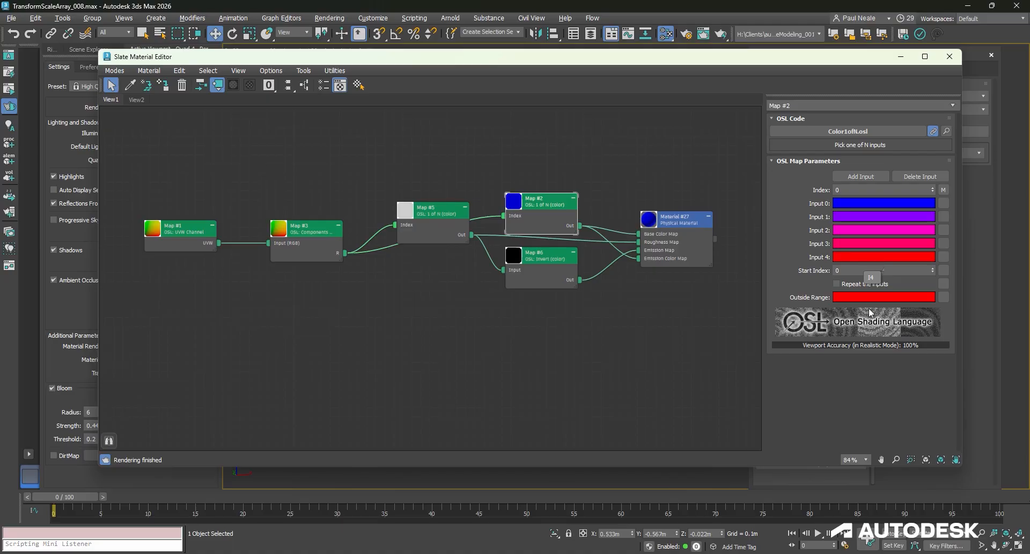
mouse_move(816, 264)
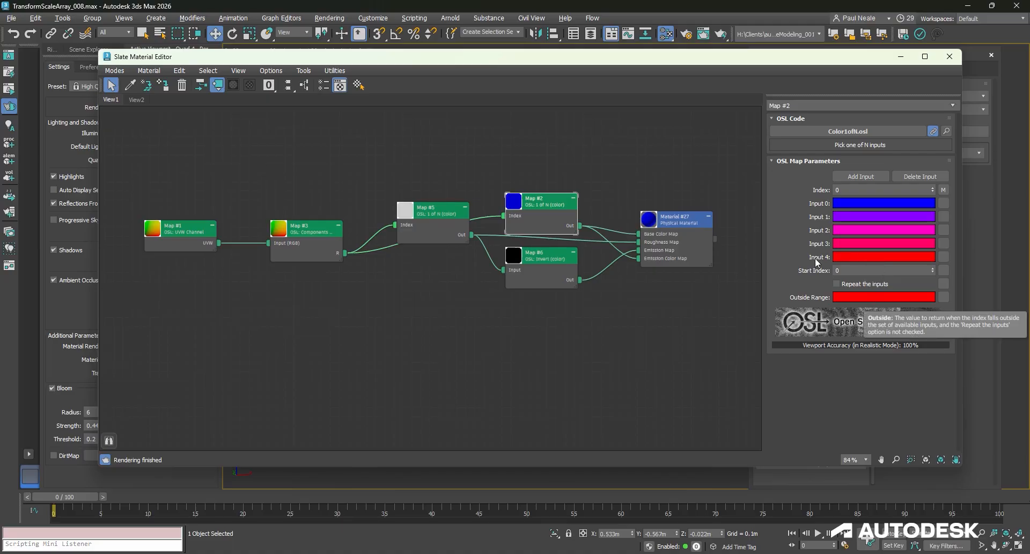
mouse_move(715, 344)
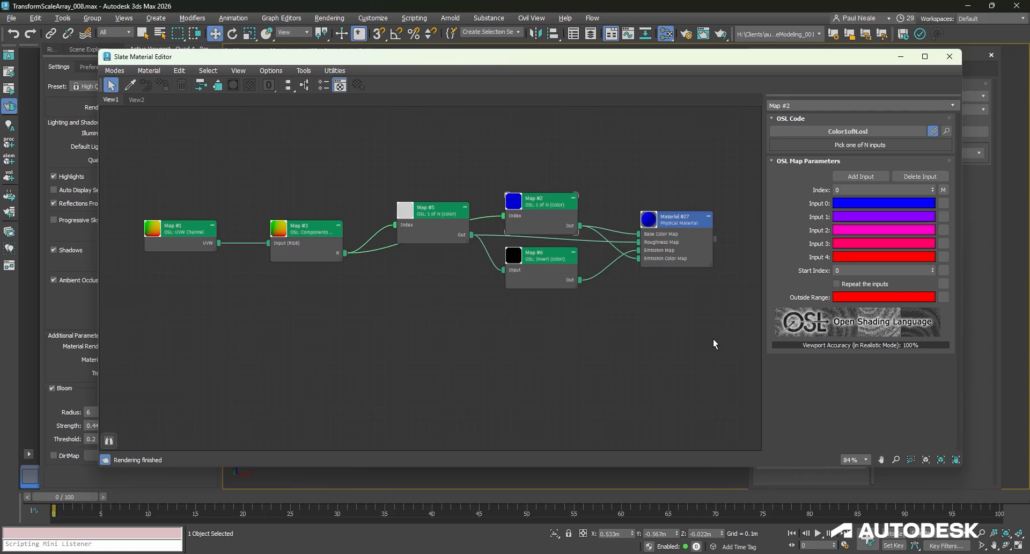
Step: Close the Slate Material Editor and drag the orange sphere up into the array
click(950, 56)
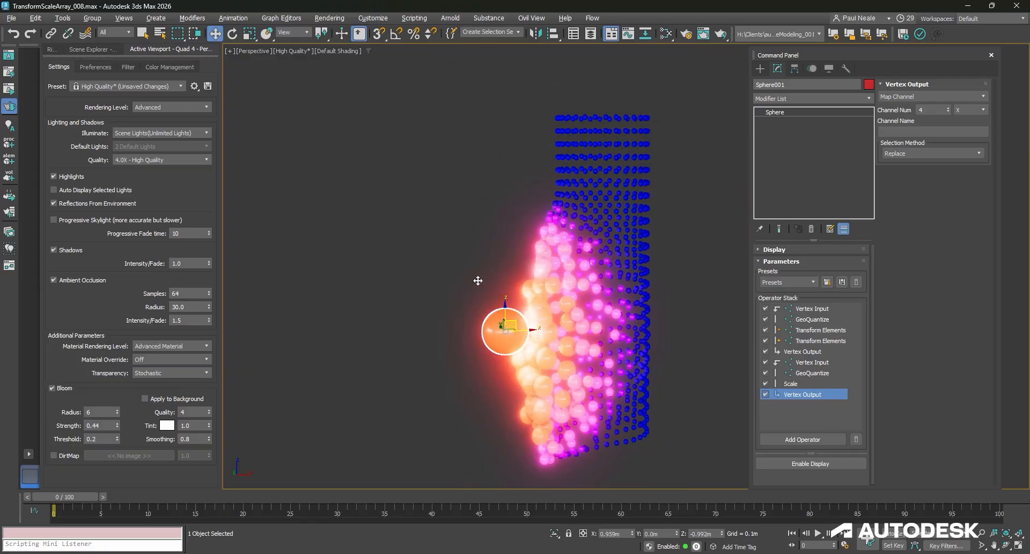
drag(506, 332, 503, 283)
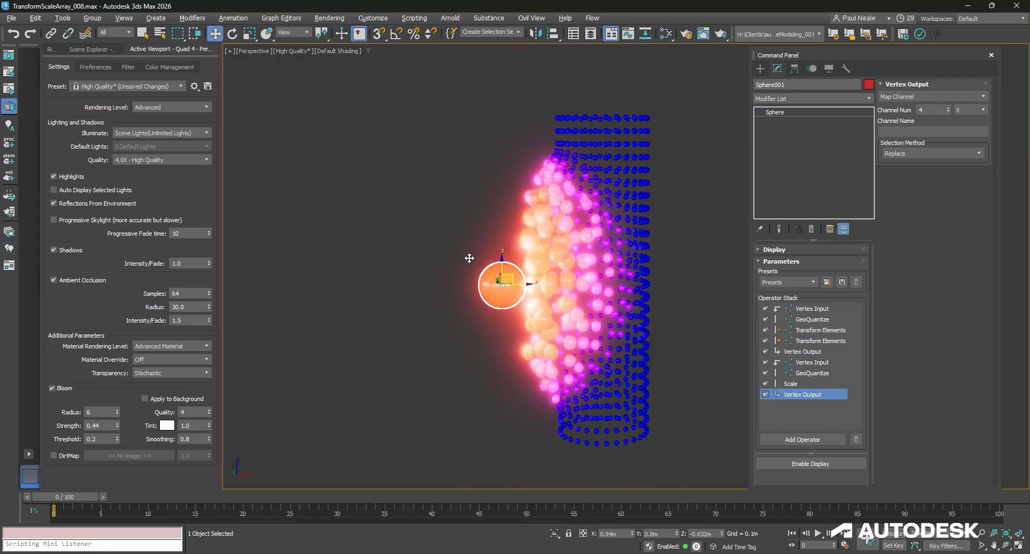